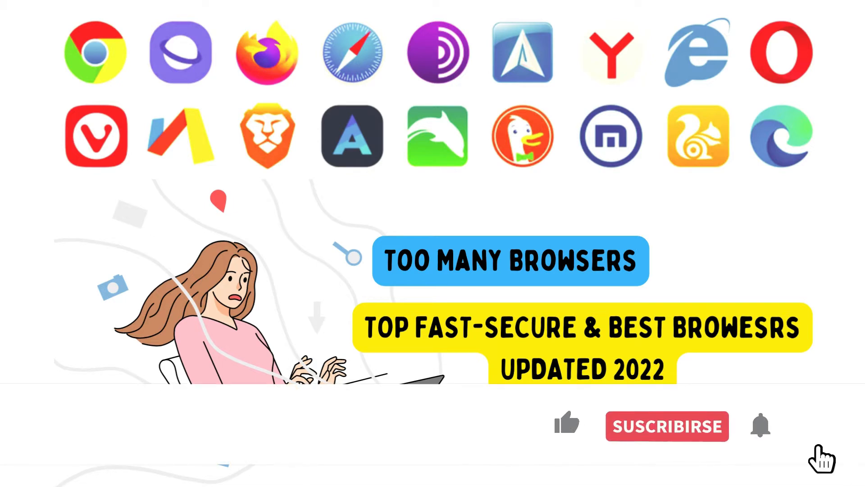
- Bring the open Chrome window into view, then hide it to show the desktop again
click(667, 425)
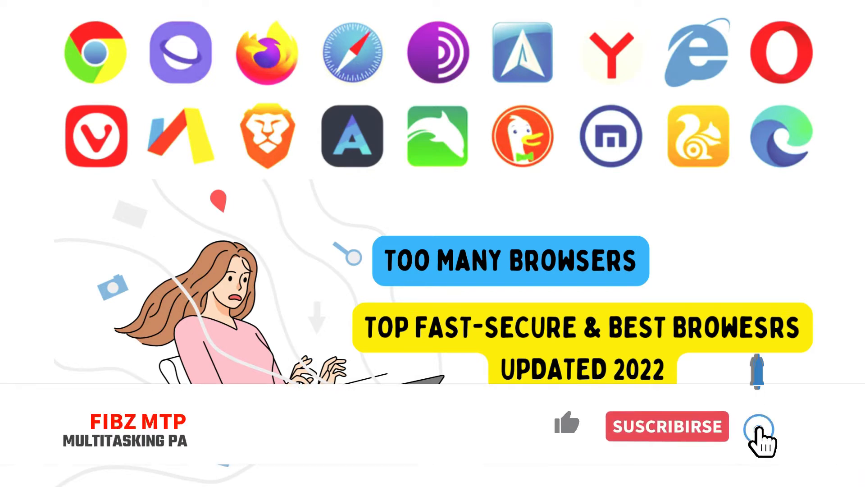
click(666, 426)
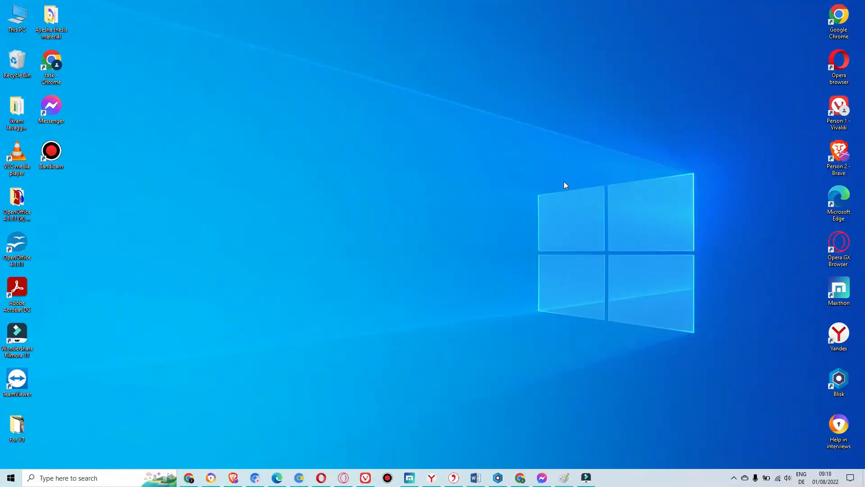
mouse_move(778, 108)
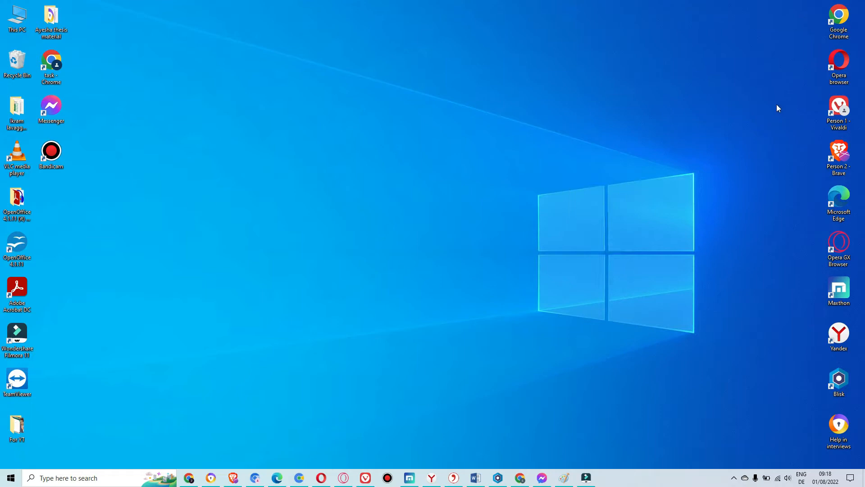
mouse_move(106, 332)
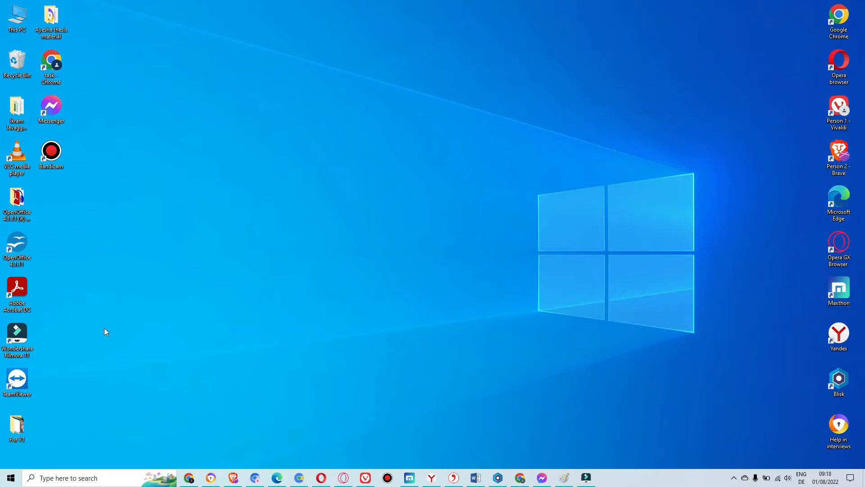
mouse_move(476, 302)
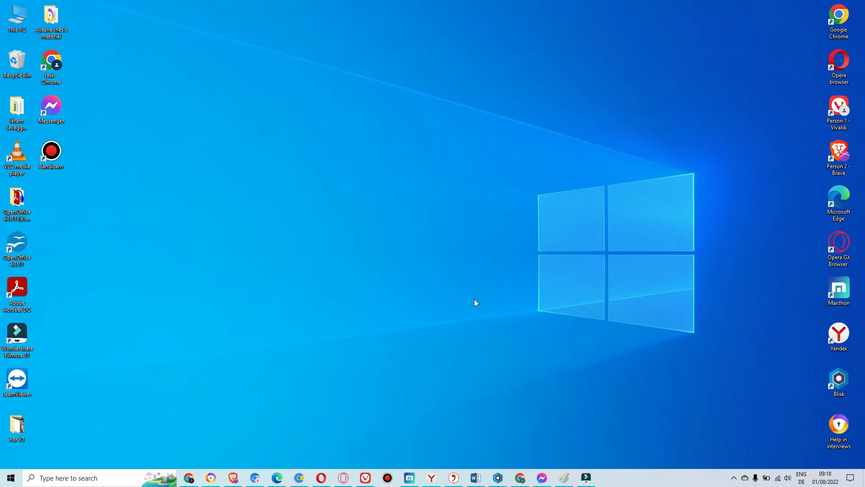
mouse_move(388, 411)
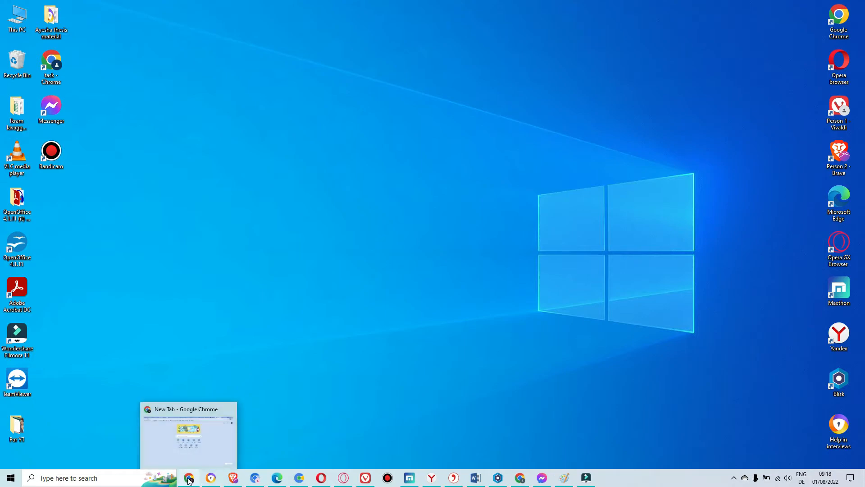
click(189, 477)
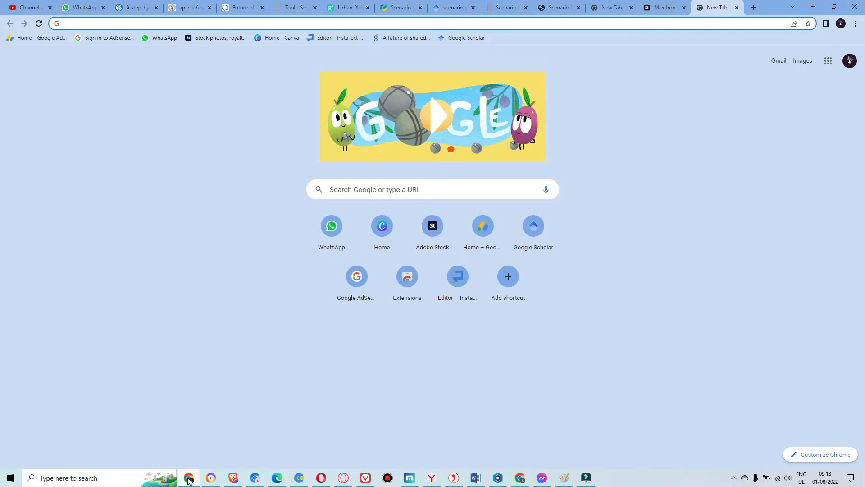
click(220, 23)
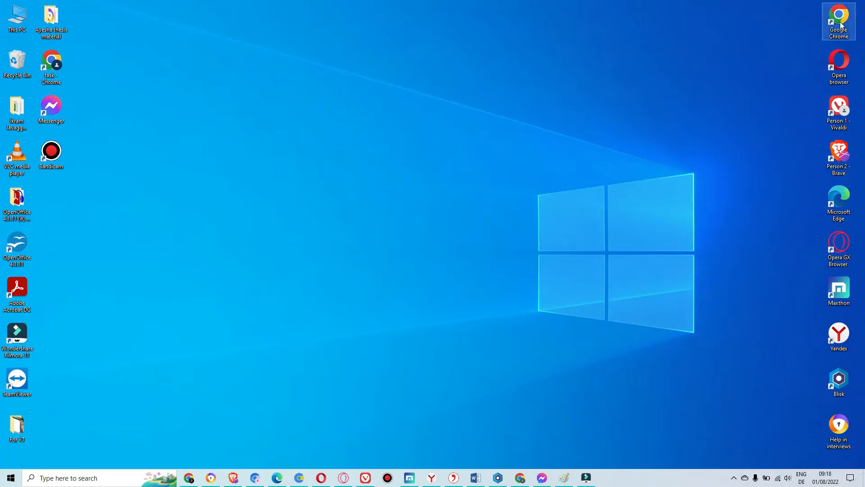
- Launch Google Chrome from the desktop shortcut and choose a user profile from the picker
double_click(838, 21)
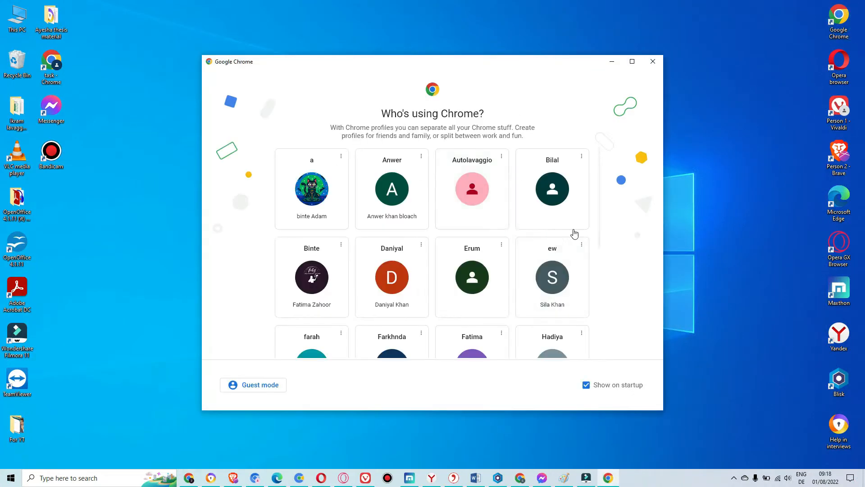
mouse_move(602, 208)
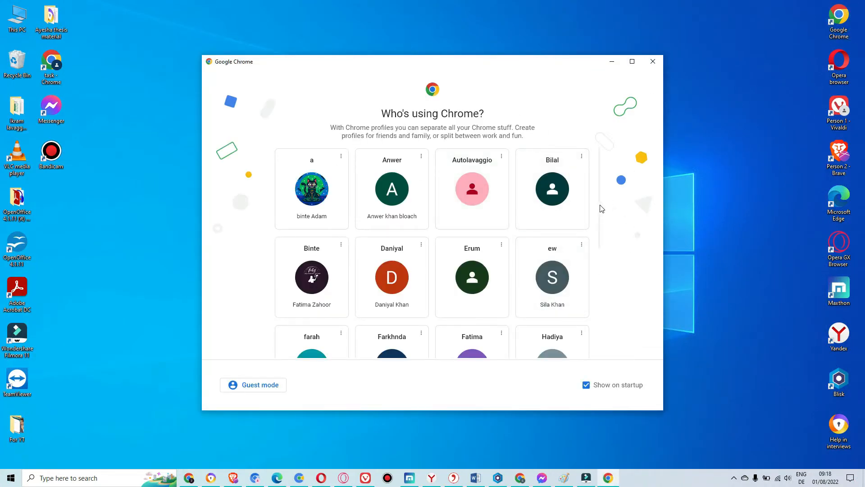
scroll(down, 3)
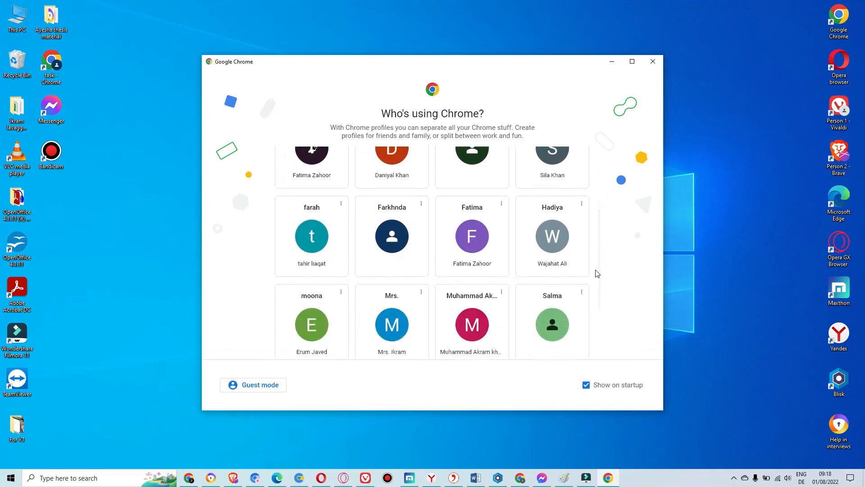
scroll(down, 3)
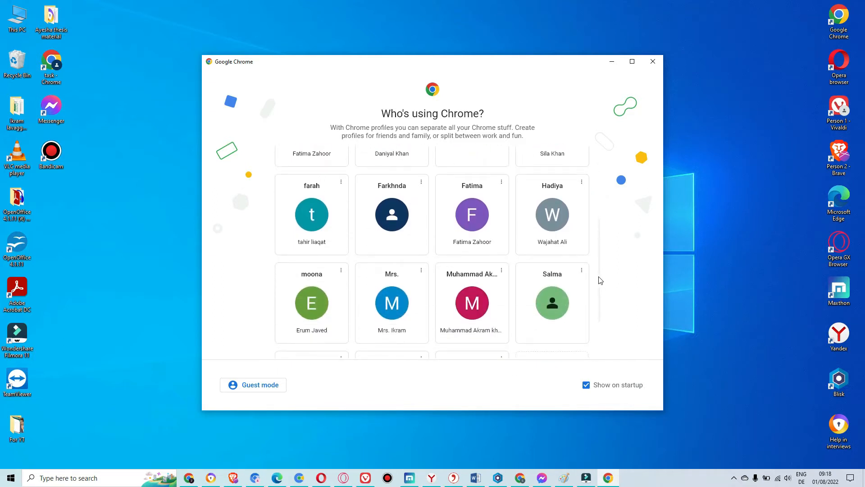
mouse_move(600, 294)
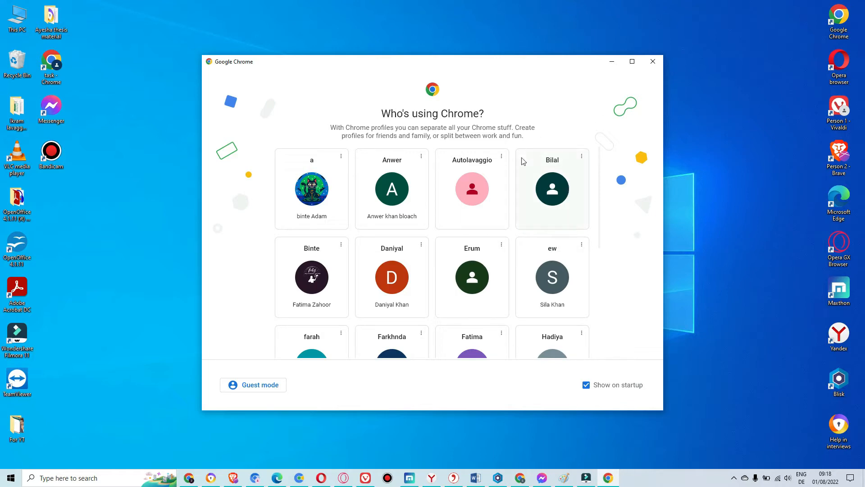
click(652, 61)
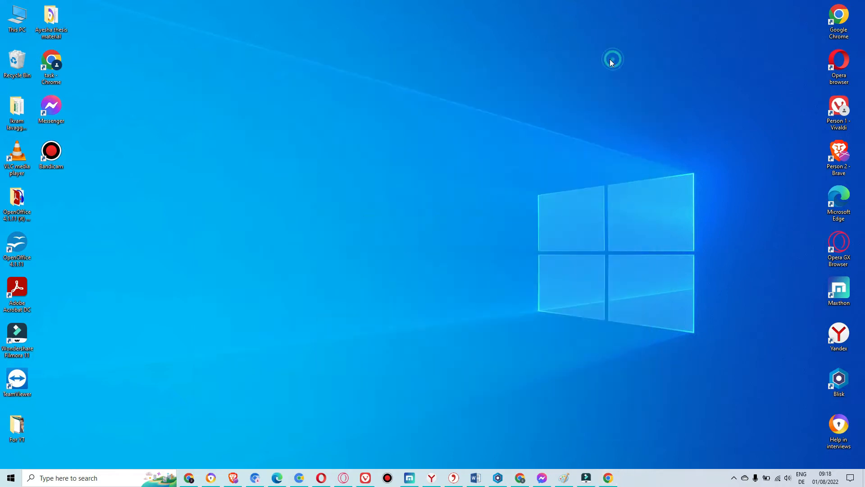
- Bring the new Chrome window to the front showing the Google New Tab page
click(188, 477)
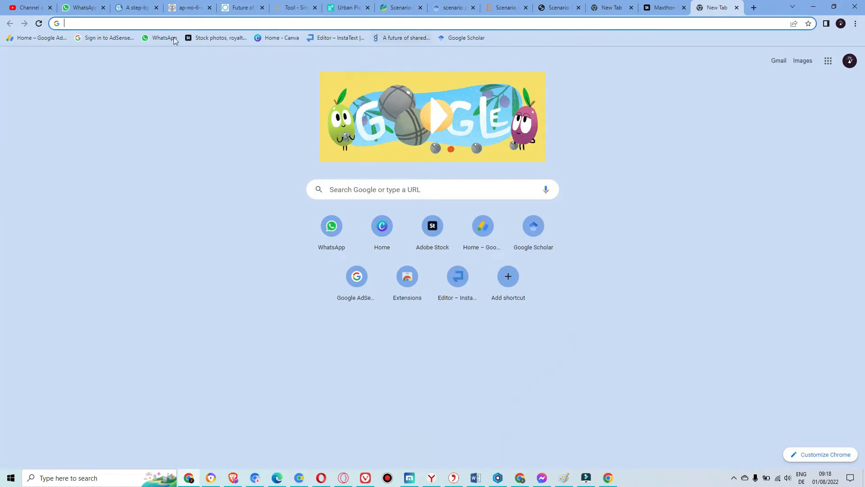
mouse_move(447, 212)
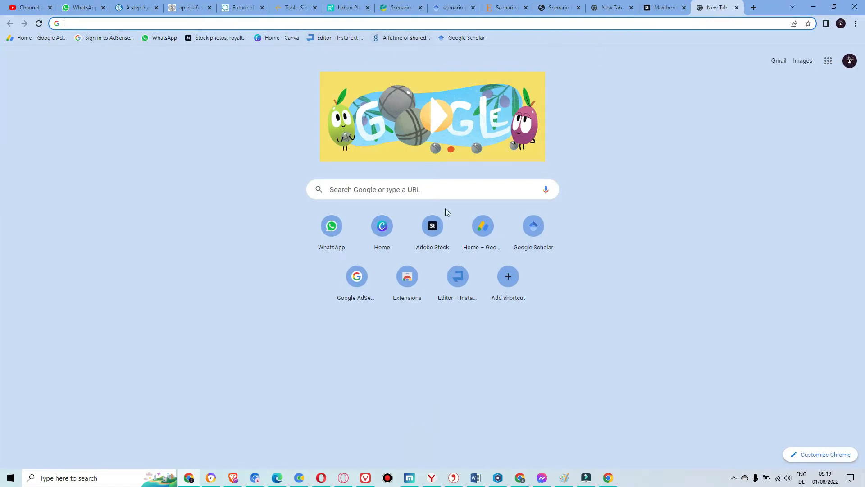
mouse_move(196, 335)
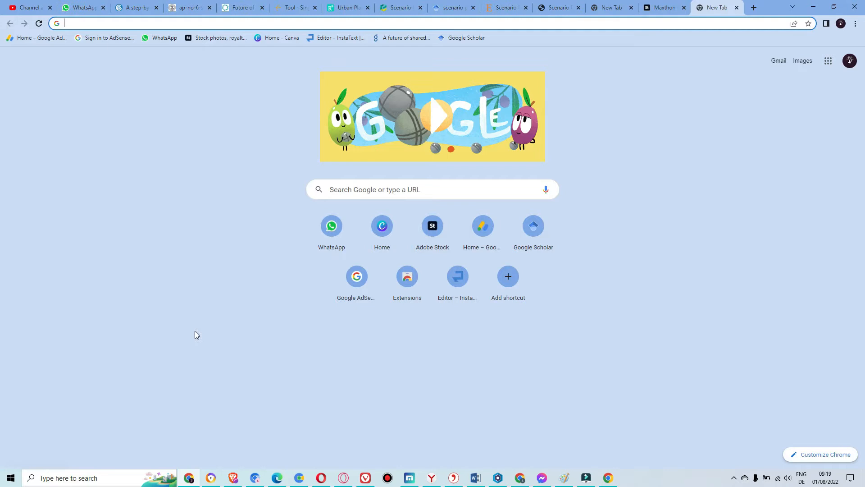
mouse_move(568, 341)
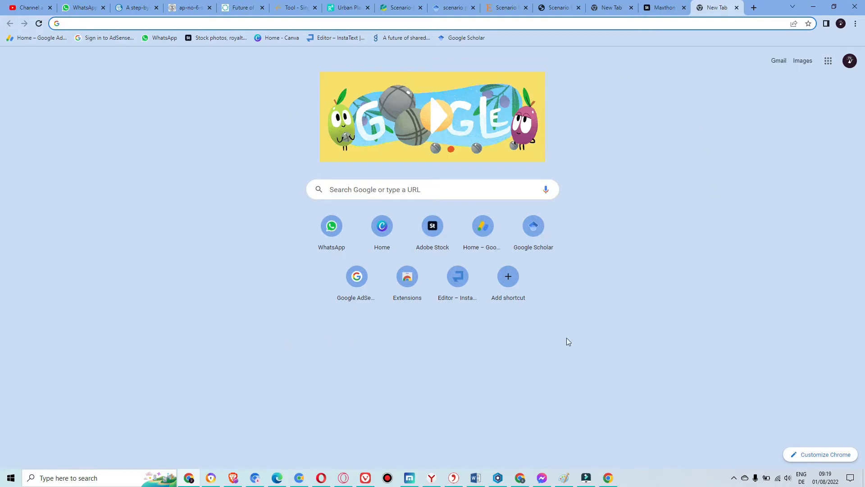
mouse_move(232, 451)
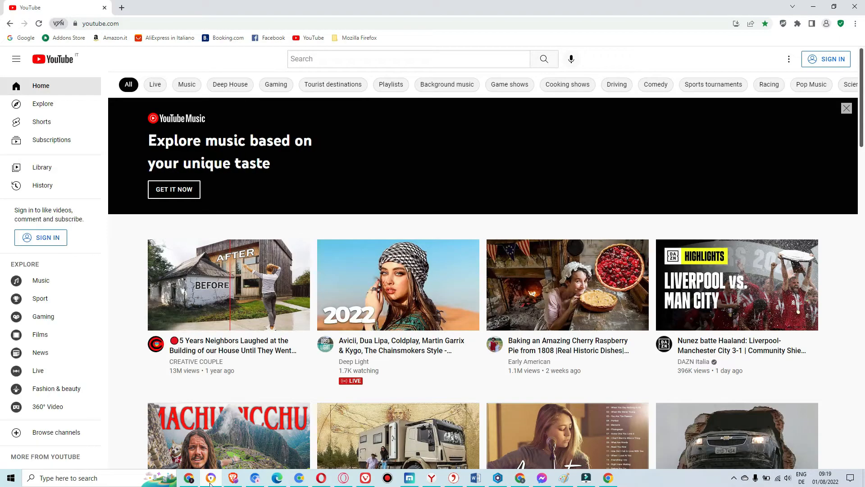
mouse_move(724, 51)
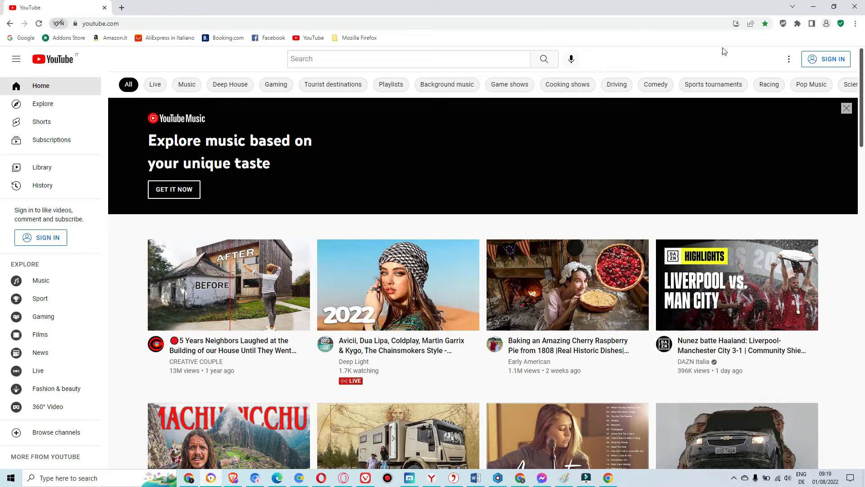
mouse_move(729, 50)
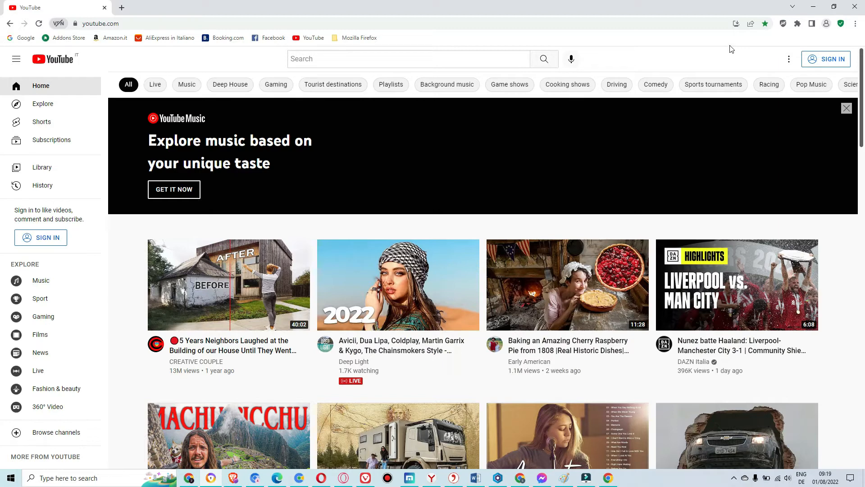
- View the Adblock extension's status for youtube.com, which reports blocking is paused
click(783, 23)
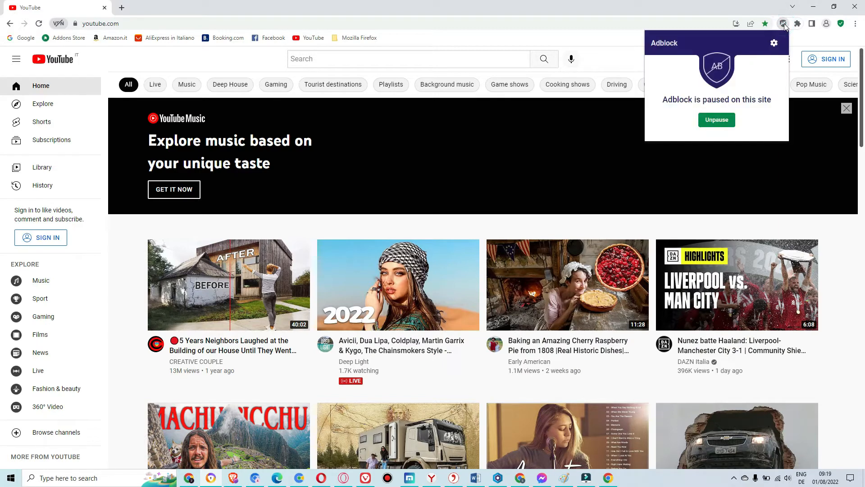
click(716, 120)
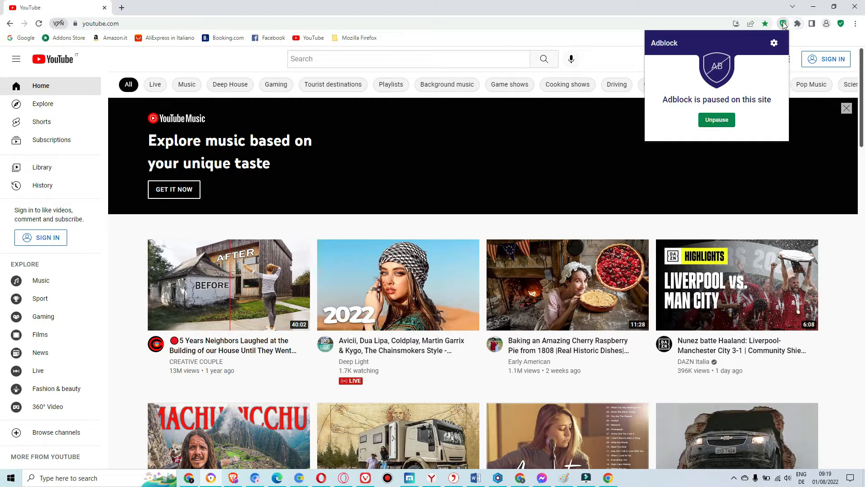
mouse_move(783, 23)
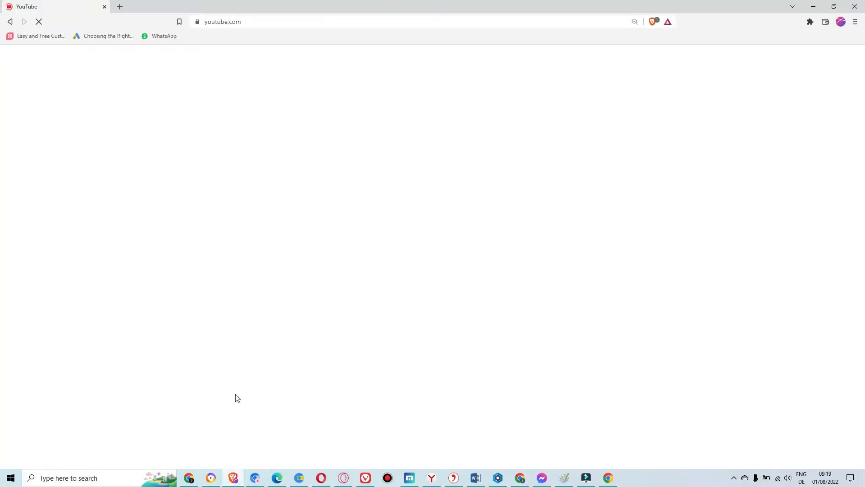
mouse_move(280, 371)
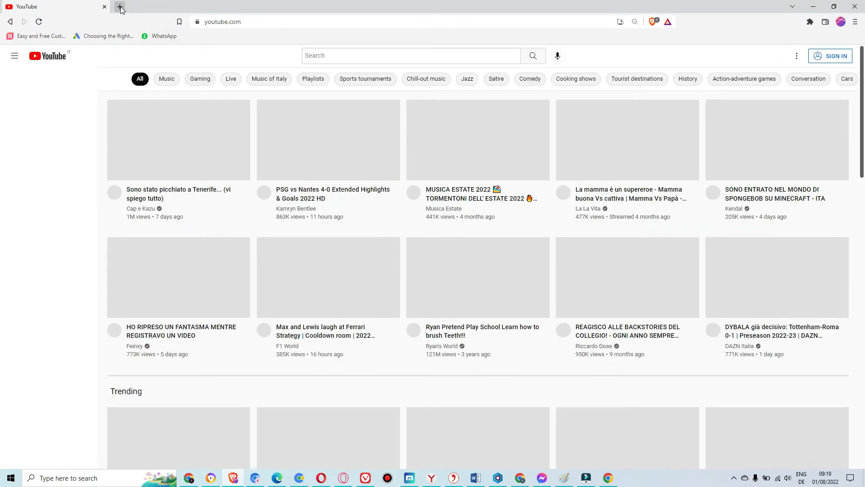
- Check Brave's 8,317 trackers and ads blocked on a new tab, then return to YouTube
click(118, 7)
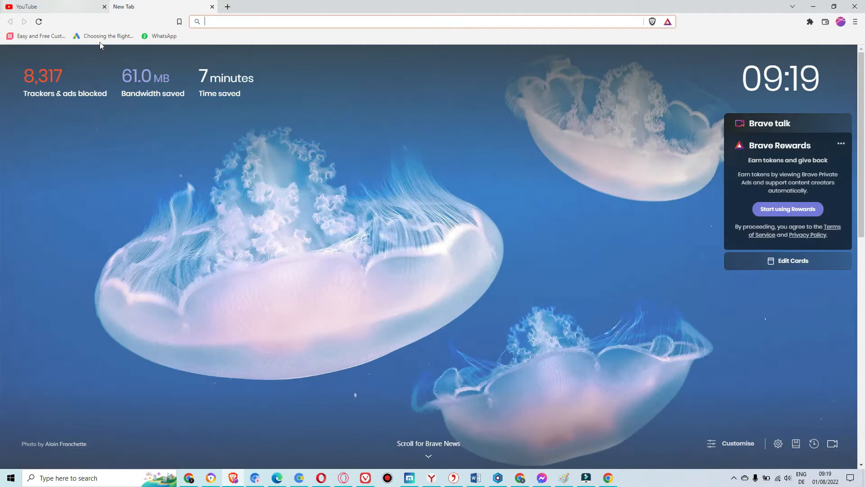
mouse_move(28, 6)
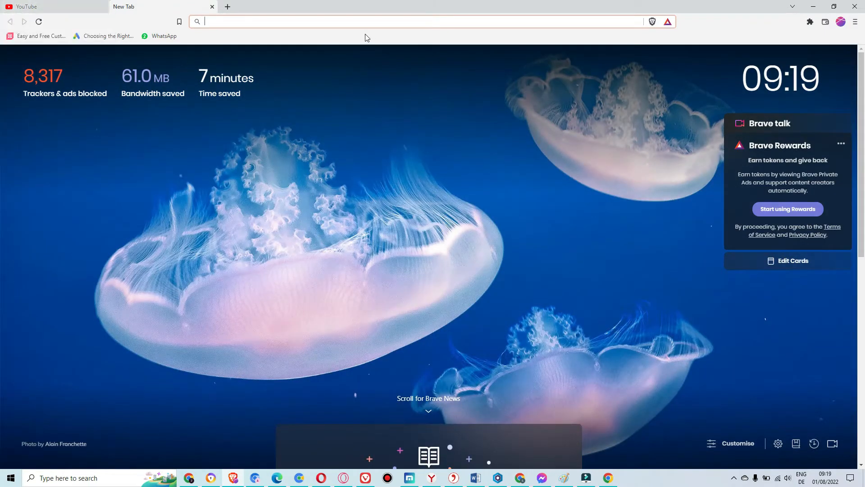
click(50, 7)
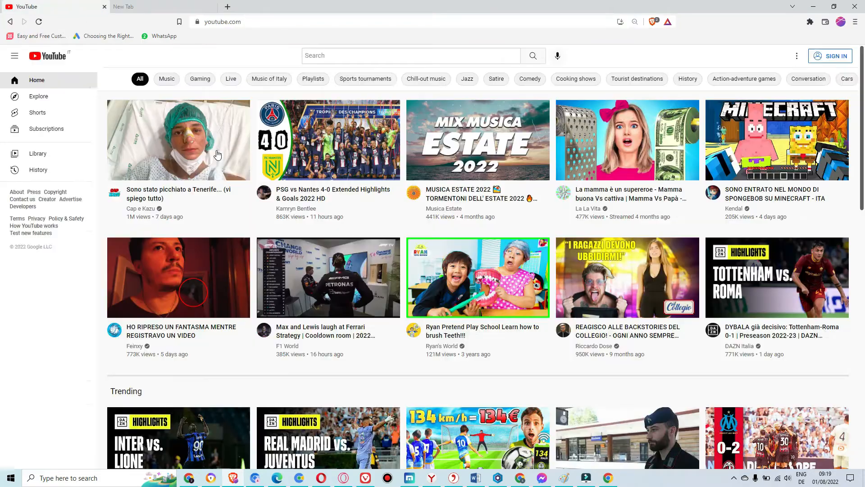
- Toggle Brave Shields off and back on for youtube.com so blocking resumes
click(14, 56)
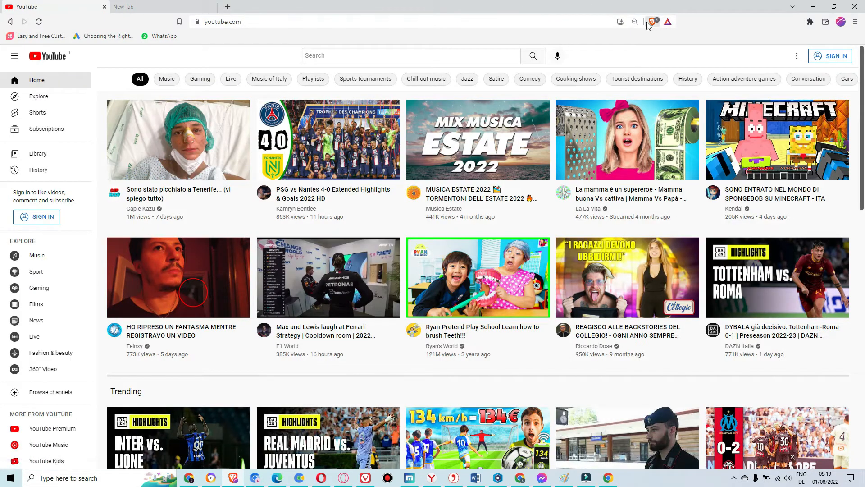
click(652, 22)
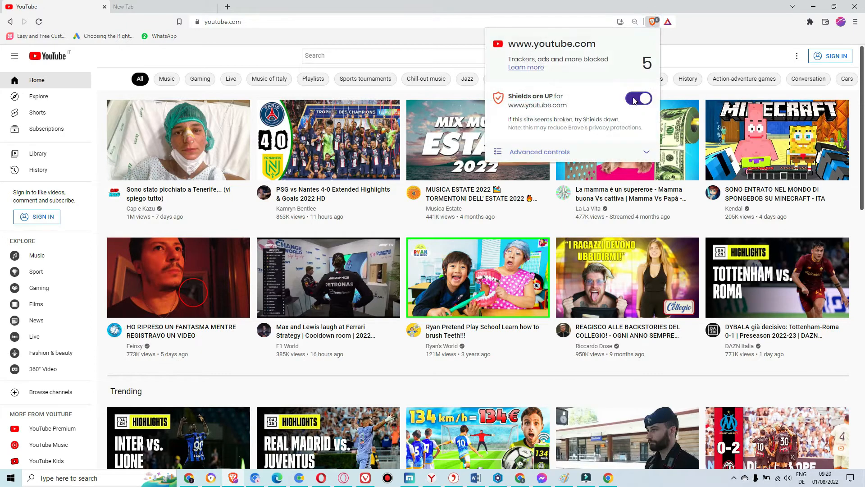
click(639, 98)
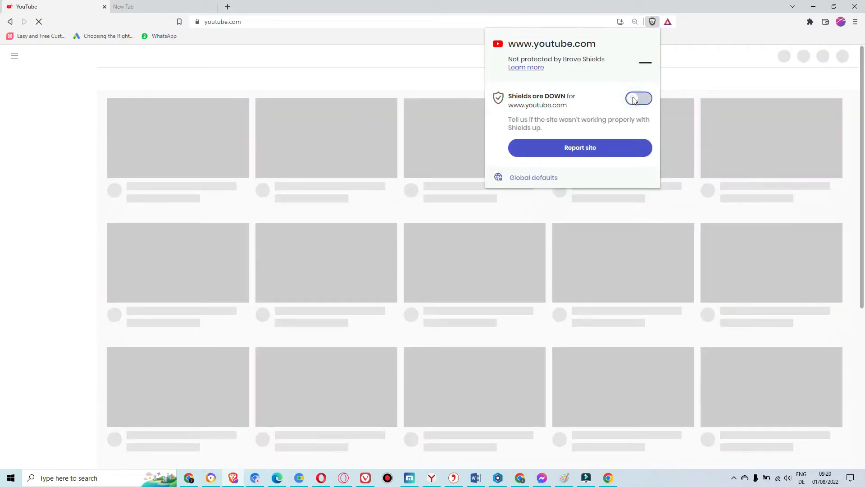
click(639, 99)
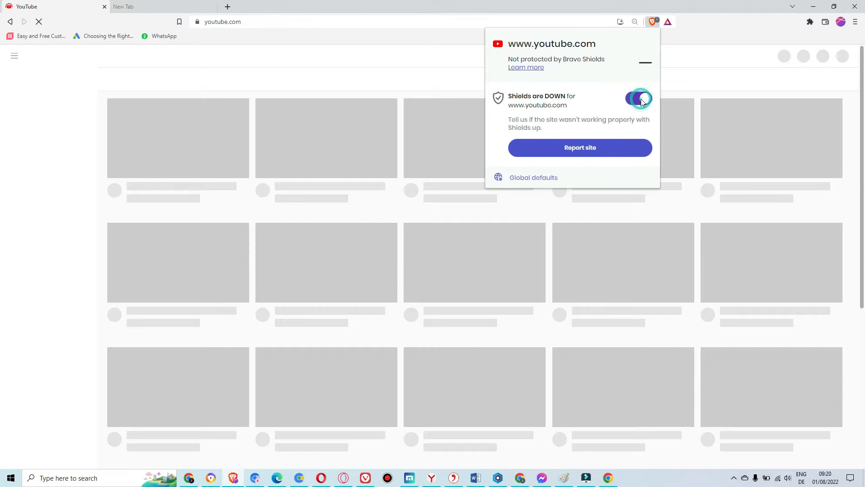
click(639, 98)
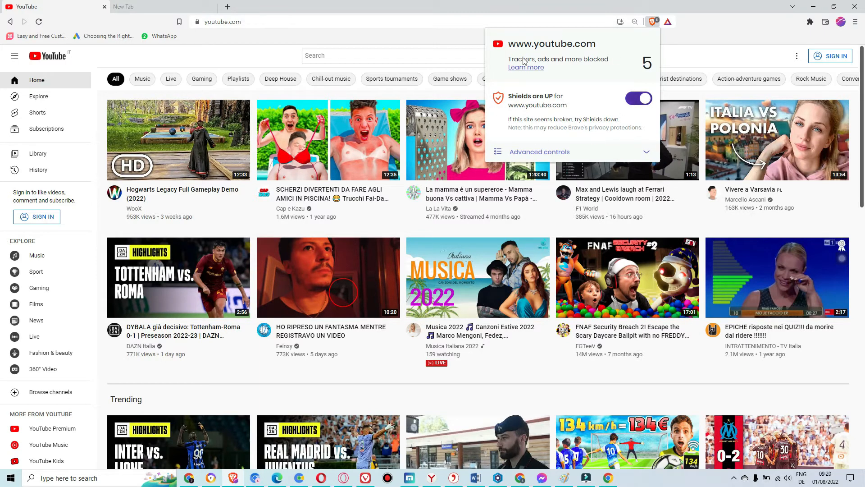
- Dismiss the Shields panel, leaving the YouTube home feed showing in Brave
click(741, 47)
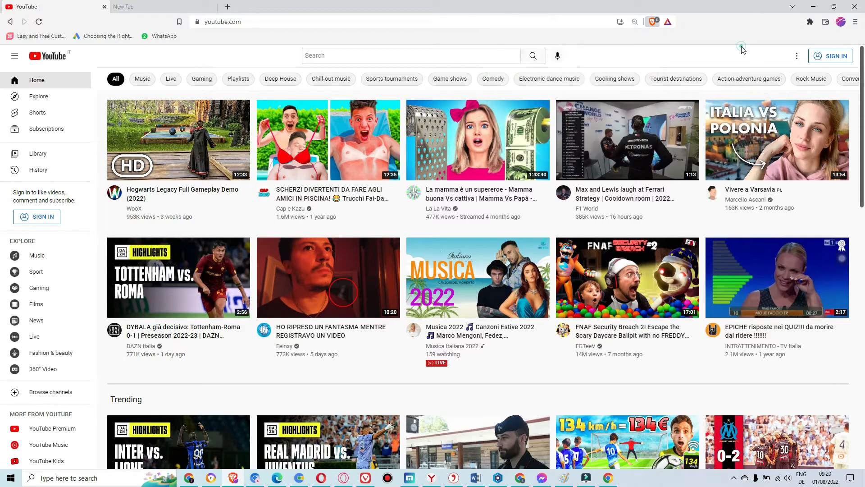
mouse_move(313, 423)
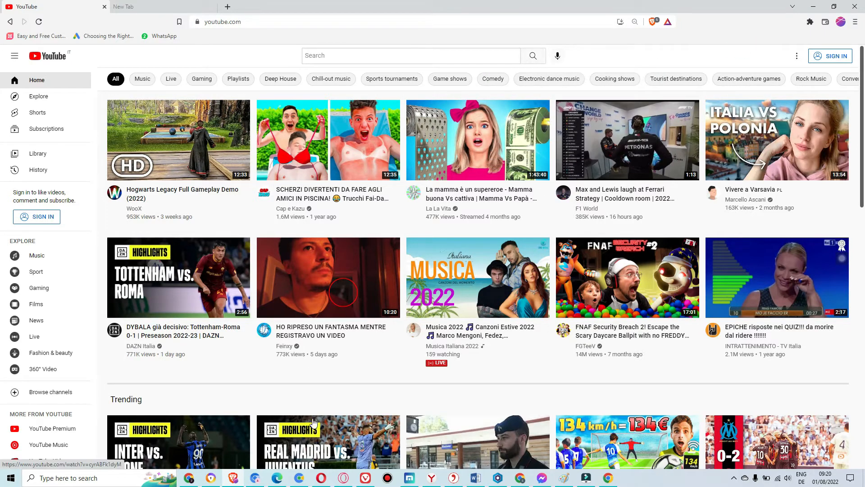
mouse_move(232, 478)
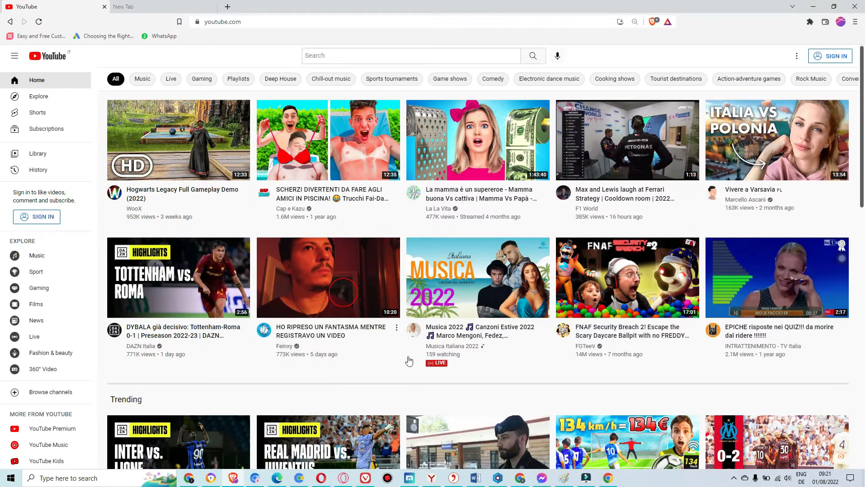
mouse_move(406, 17)
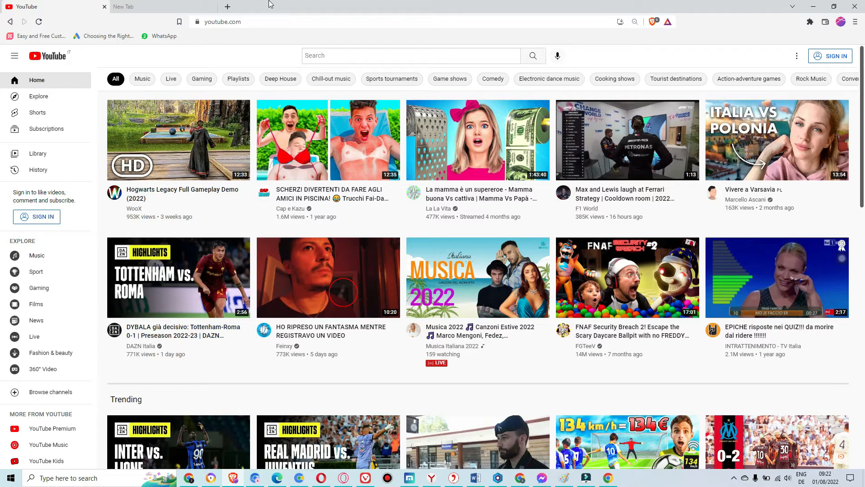
- Switch to Chromium and open a new tab with its popular-site tiles
click(227, 7)
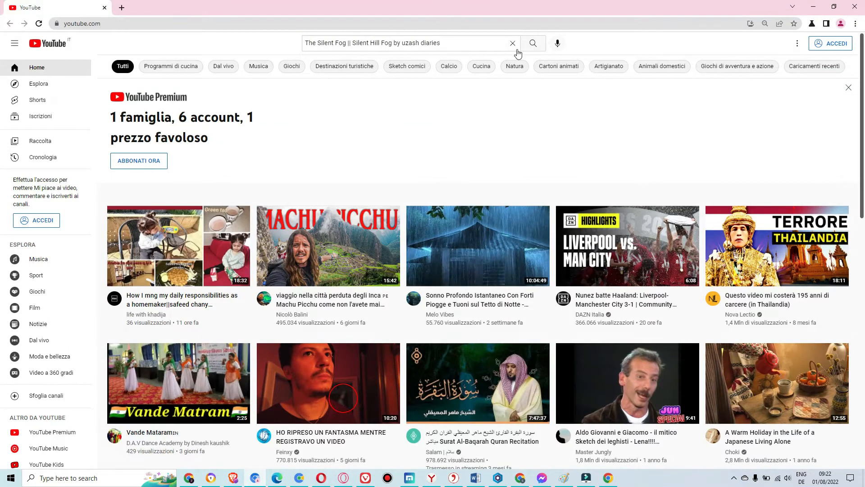
click(512, 43)
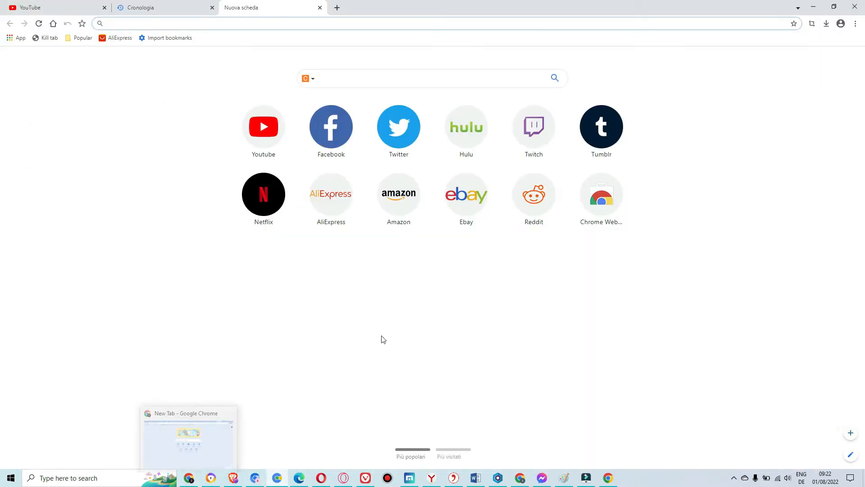
mouse_move(340, 302)
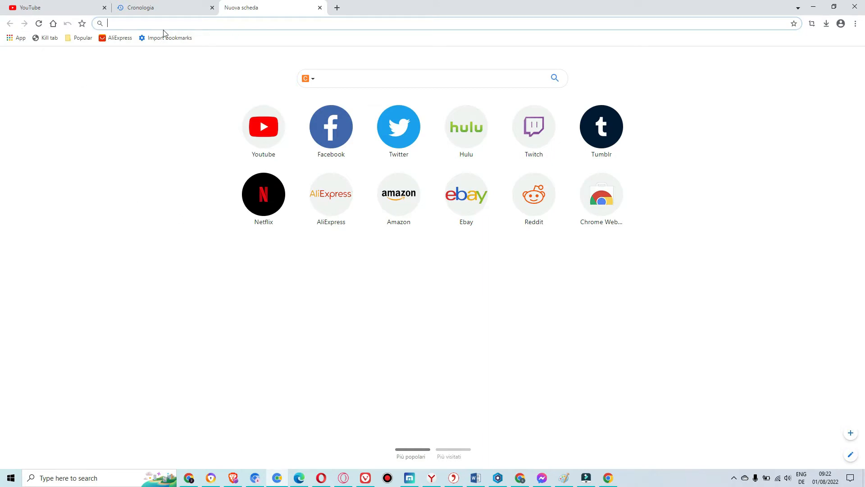
mouse_move(312, 44)
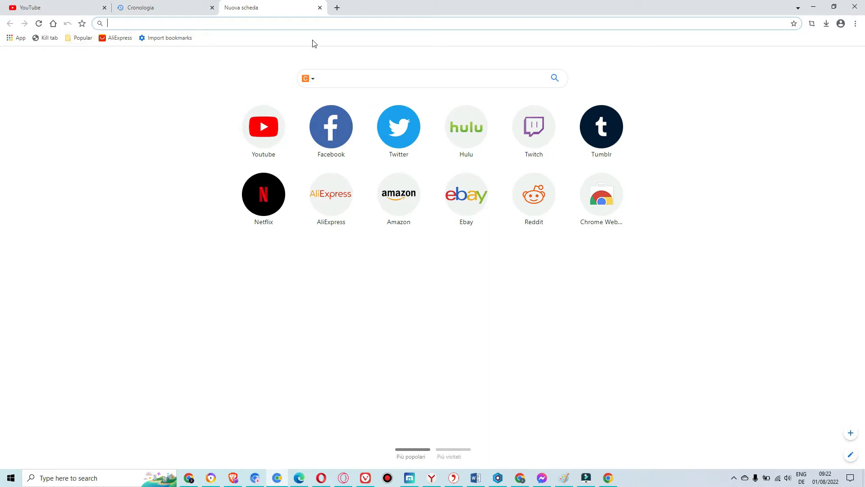
mouse_move(301, 408)
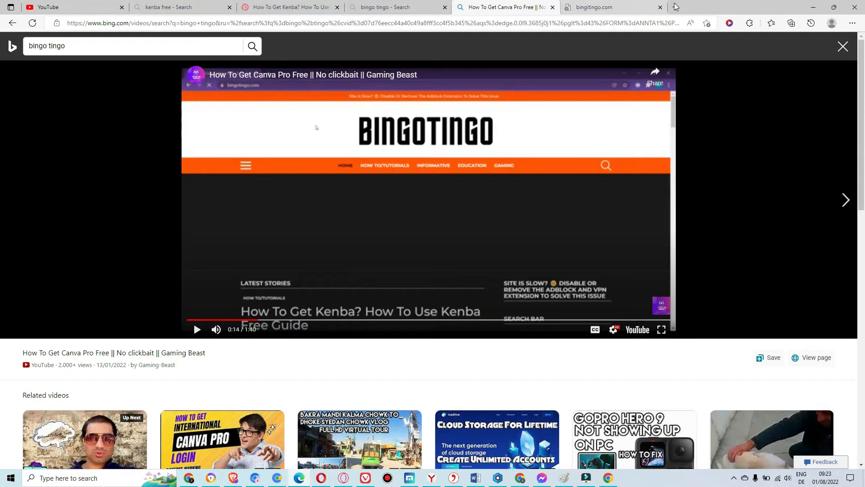
mouse_move(675, 6)
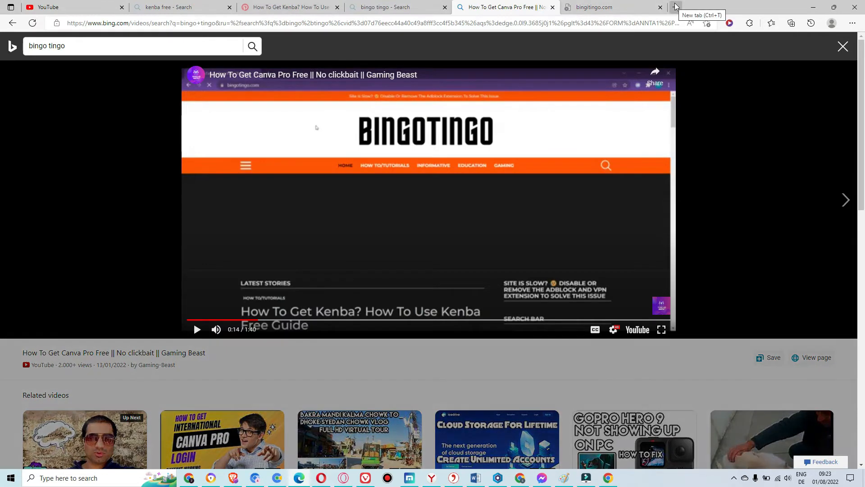
mouse_move(720, 4)
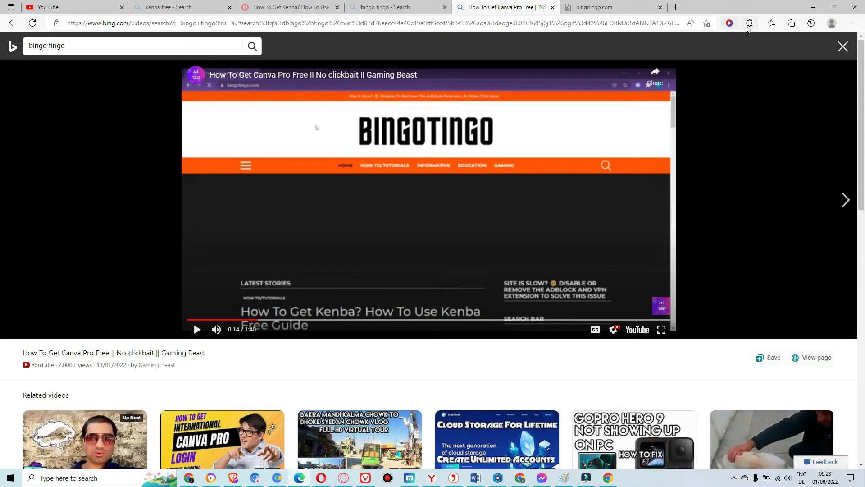
- Show Edge's installed extensions list, then its Settings and more menu
click(749, 23)
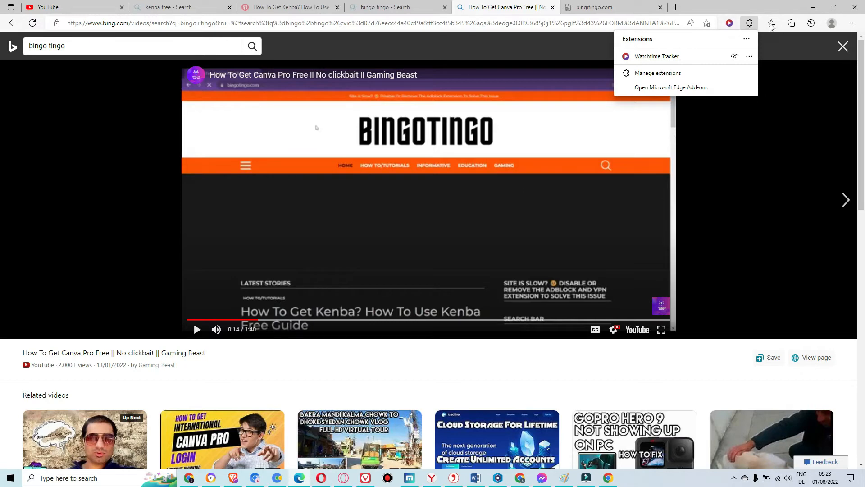
mouse_move(771, 23)
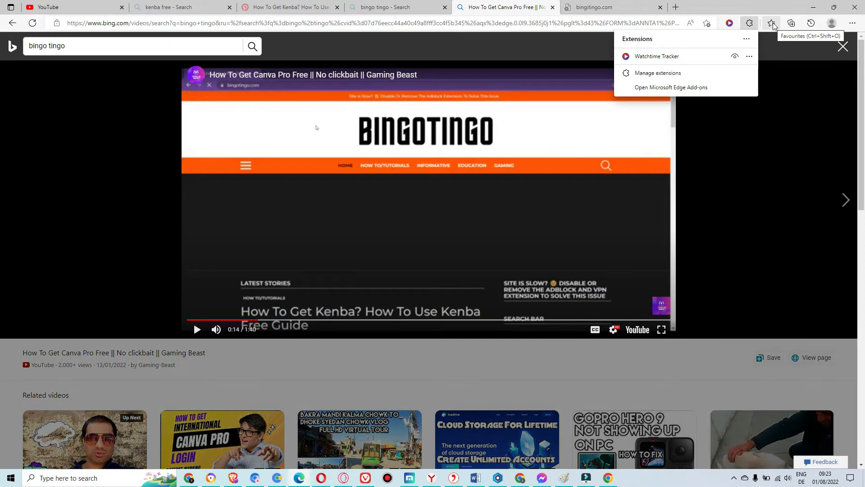
mouse_move(851, 23)
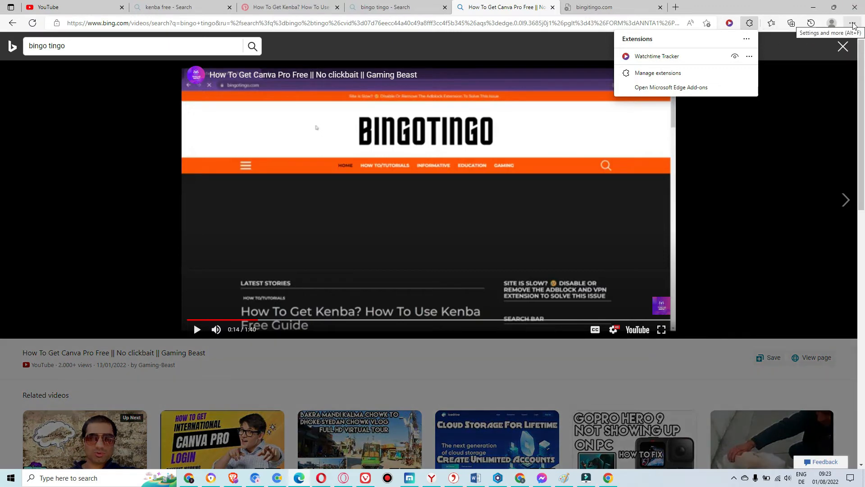
click(852, 23)
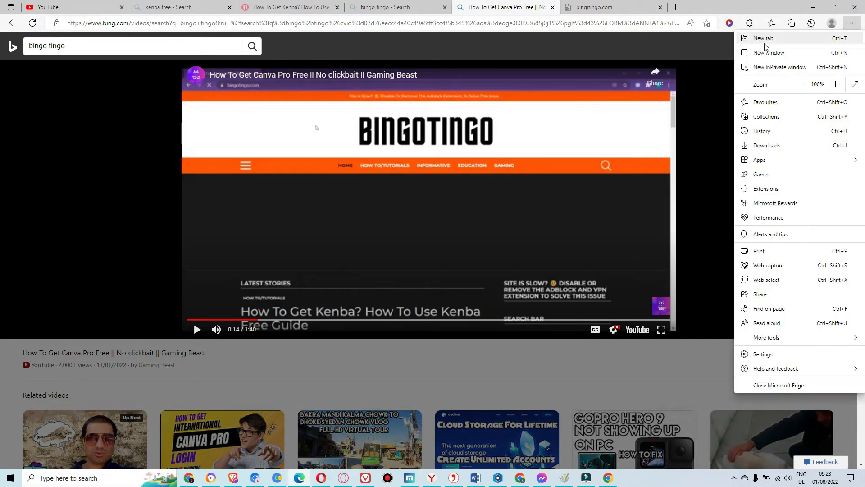
mouse_move(762, 130)
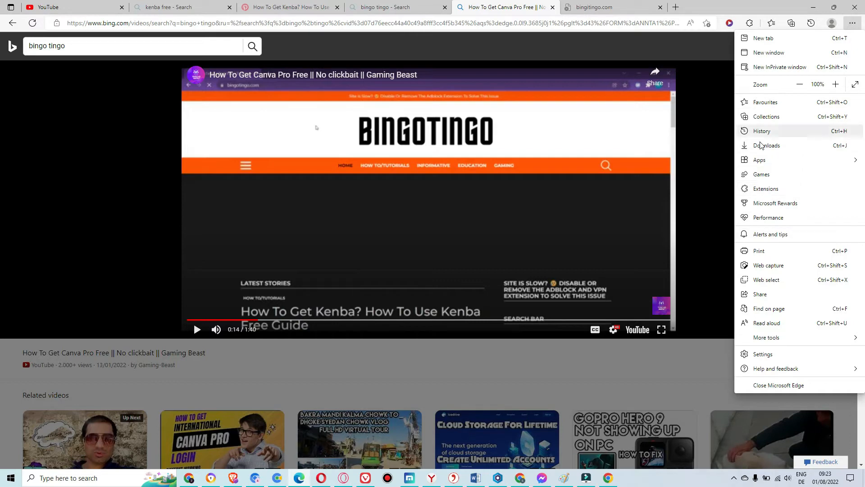
mouse_move(771, 291)
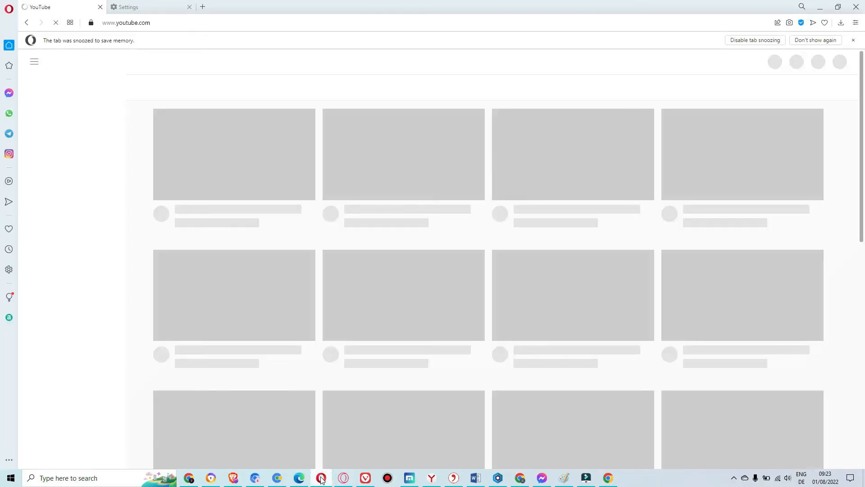
- Switch to Opera GX with YouTube's history page and open a fresh Speed Dial tab
click(149, 7)
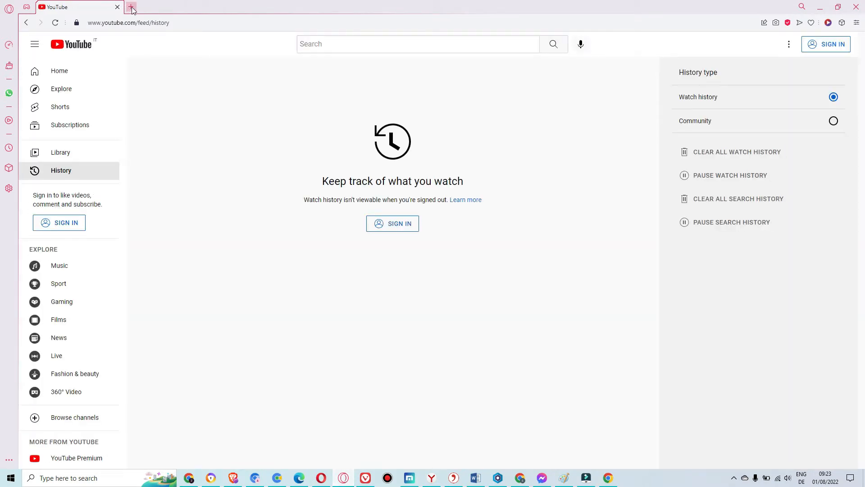
click(132, 7)
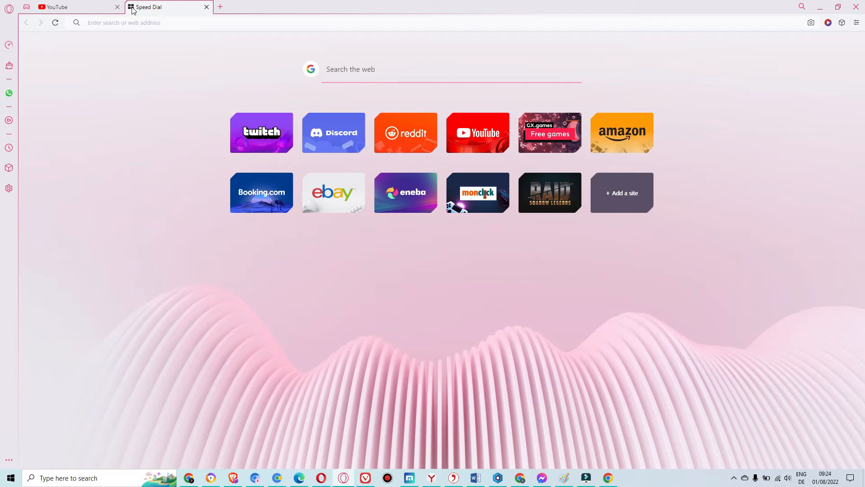
click(125, 23)
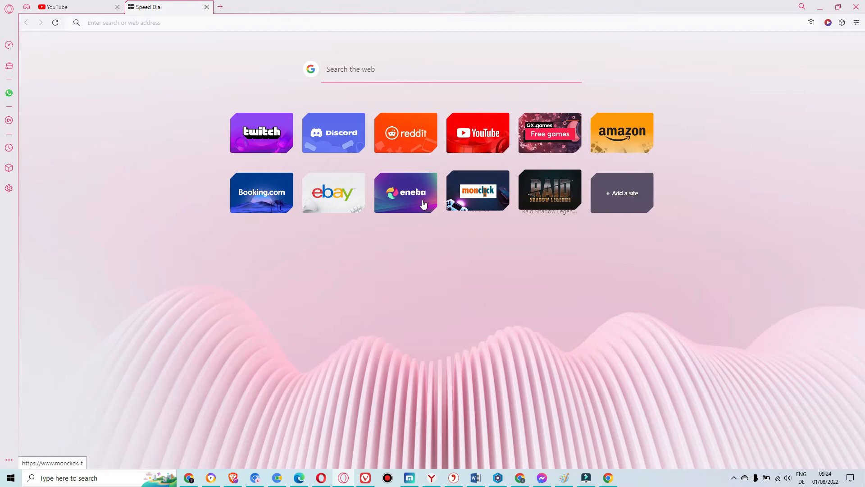
mouse_move(615, 200)
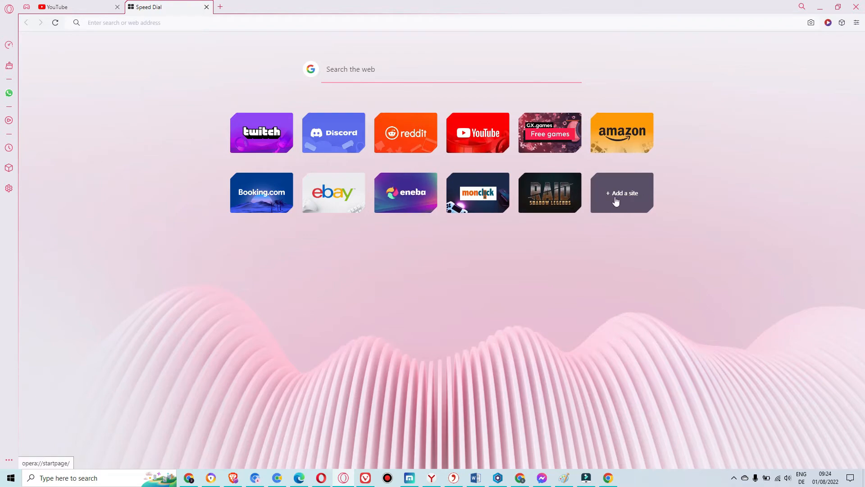
click(622, 192)
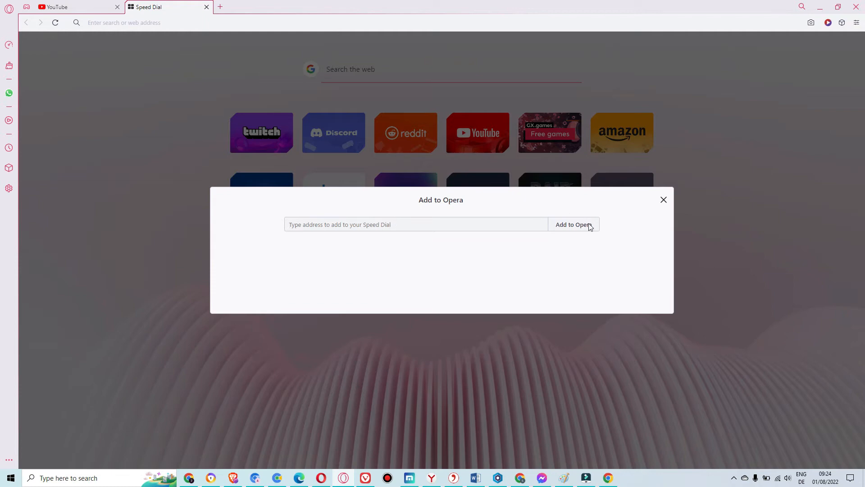
click(663, 199)
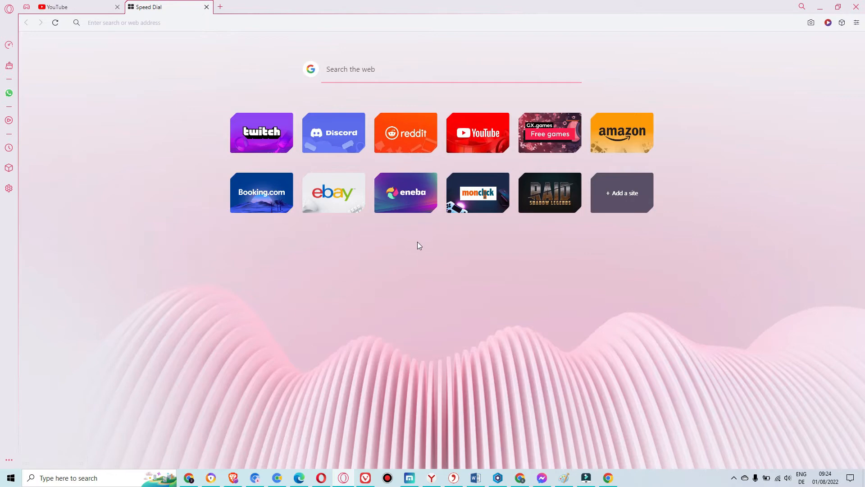
mouse_move(686, 173)
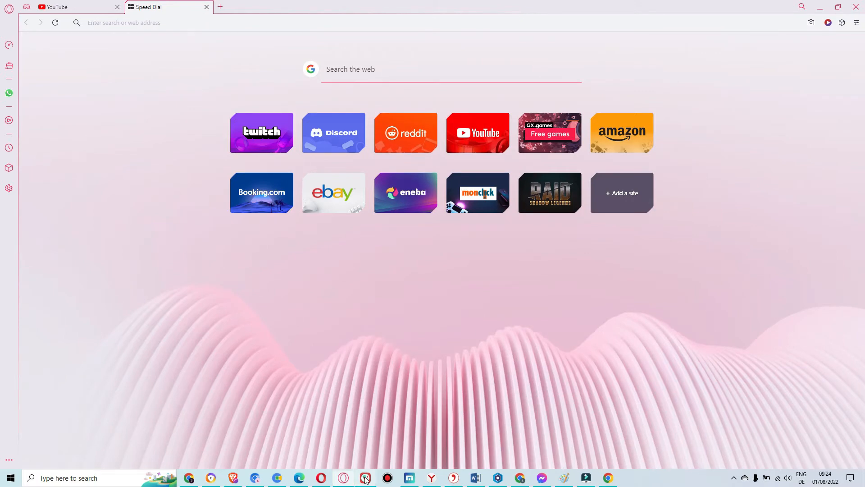
- Bring Vivaldi to the front and open a new Speed Dial start page tab
click(364, 477)
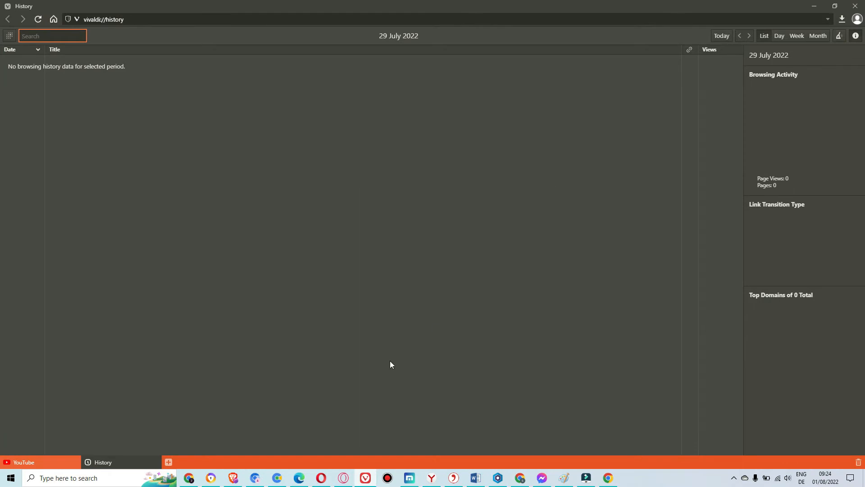
mouse_move(23, 462)
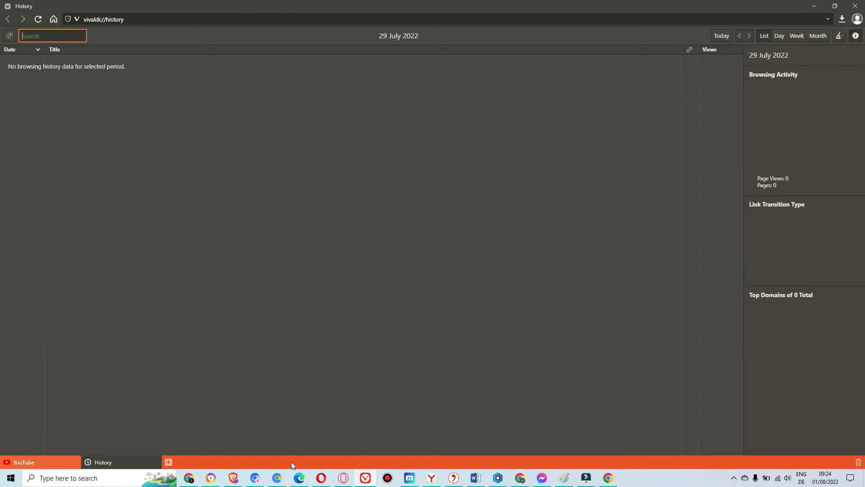
mouse_move(859, 27)
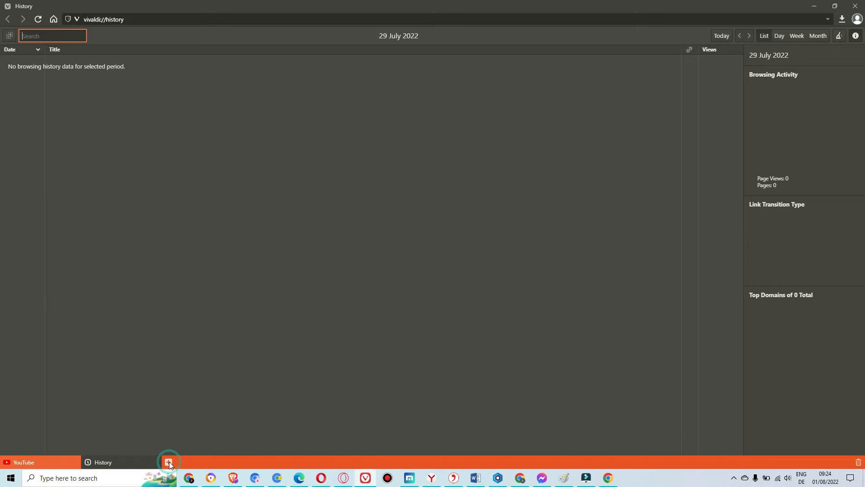
click(169, 462)
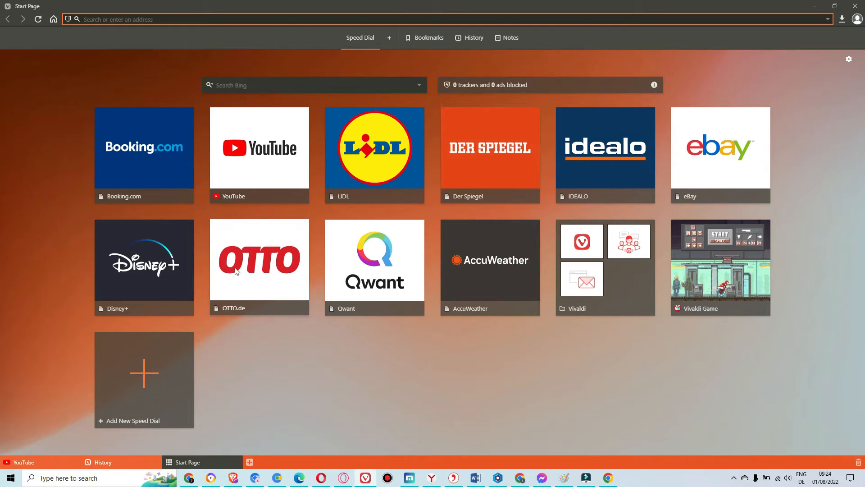
mouse_move(238, 270)
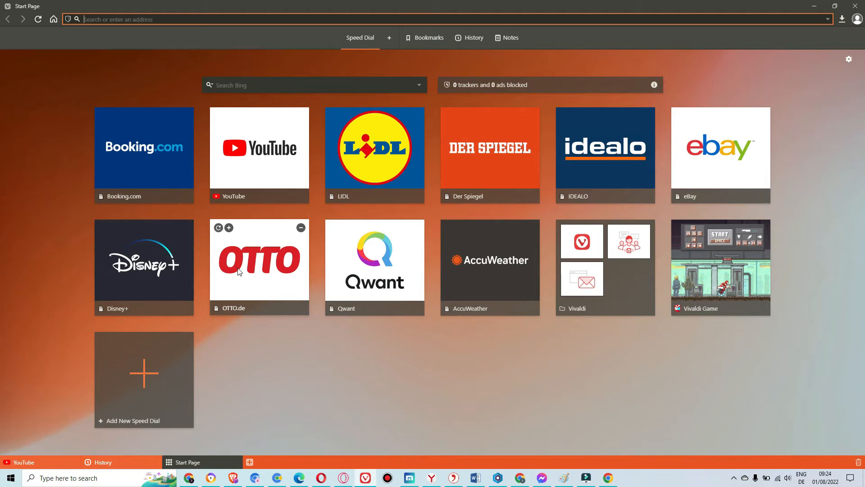
mouse_move(3, 116)
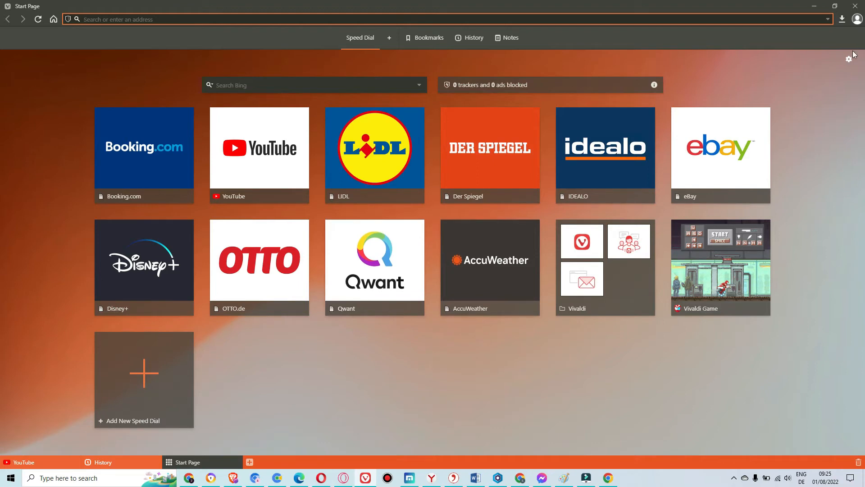
- Set the Speed Dial thumbnail size to Small, try Huge, then return to Small
click(849, 59)
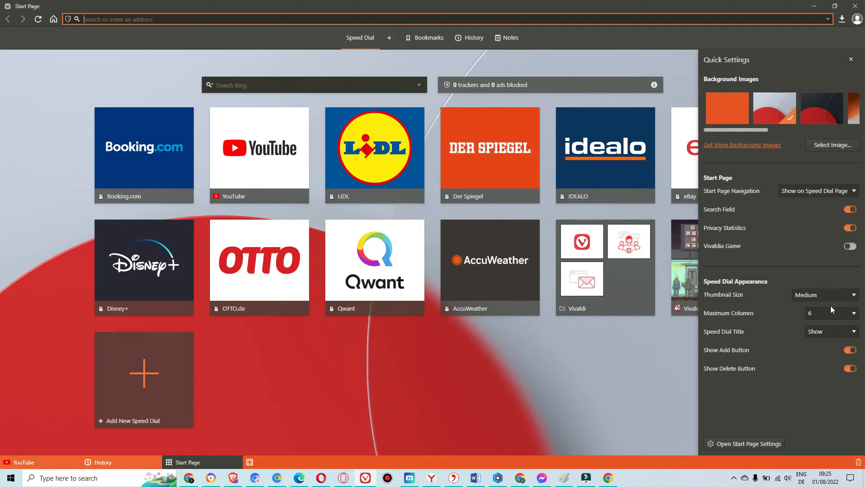
mouse_move(745, 231)
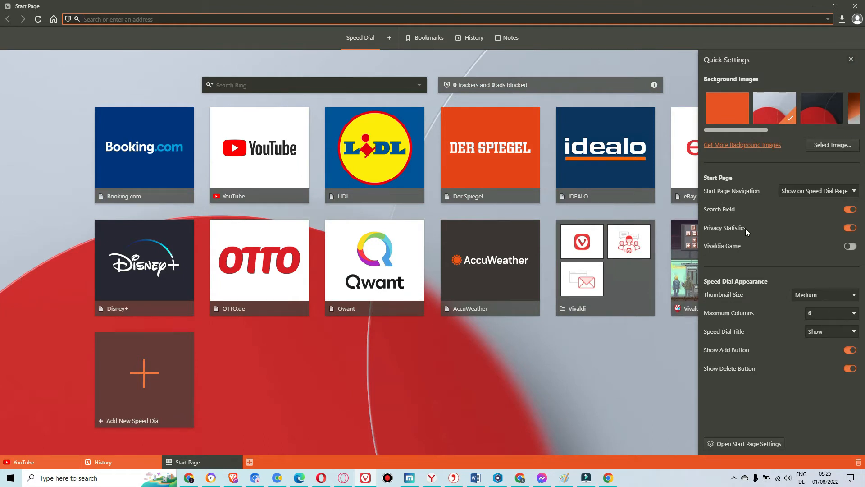
mouse_move(744, 306)
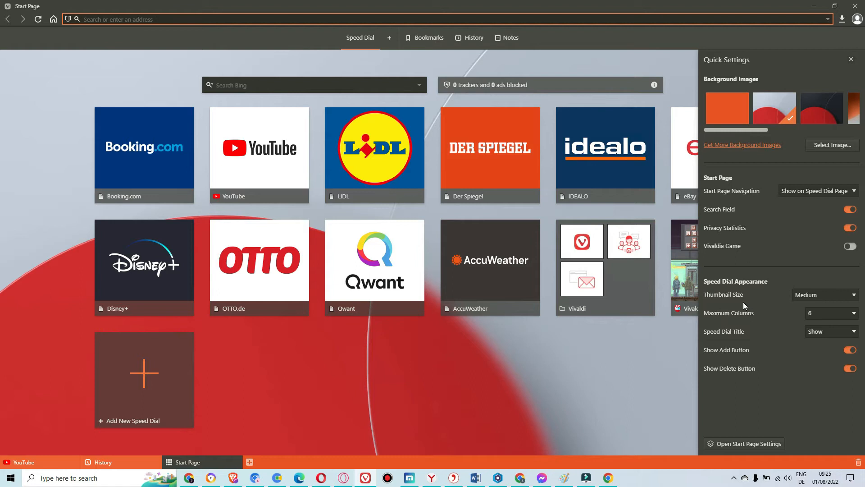
click(824, 295)
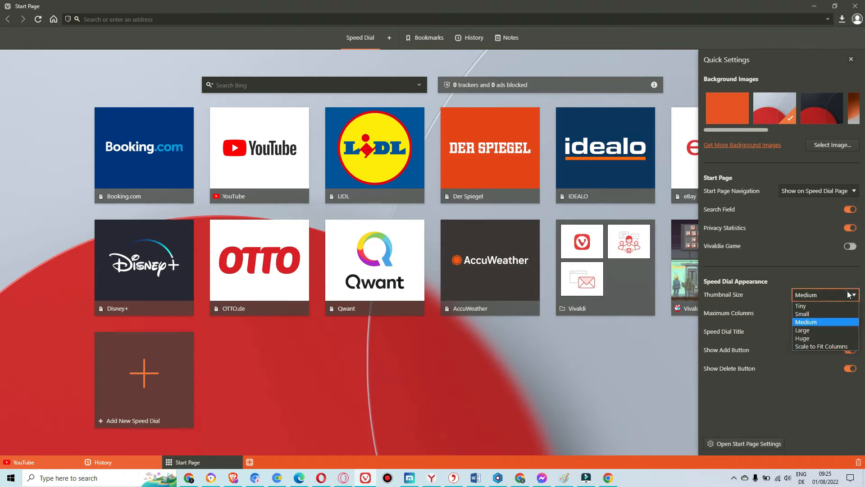
click(802, 314)
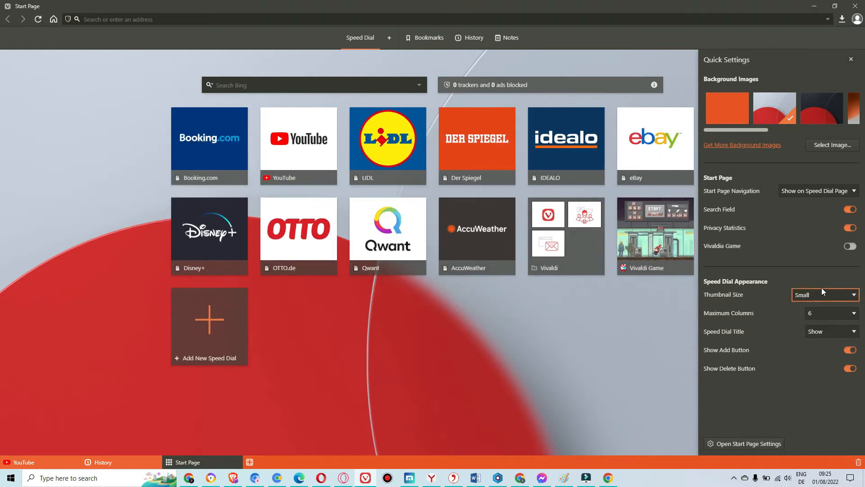
click(824, 294)
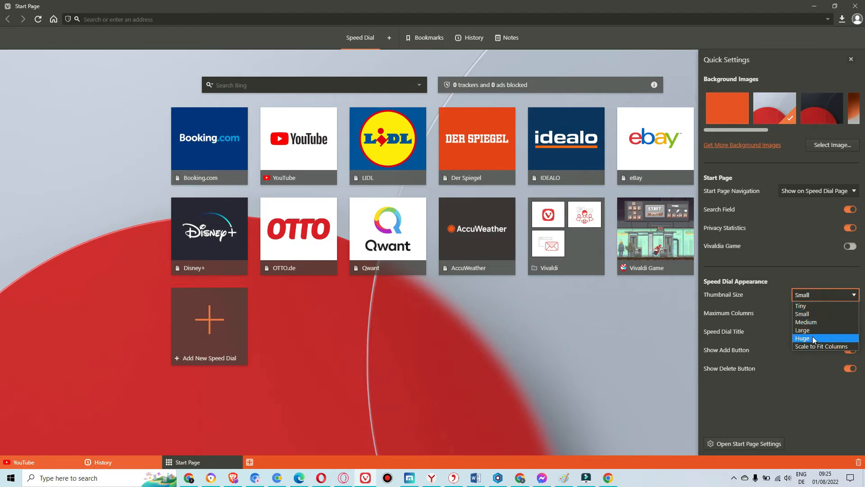
click(802, 338)
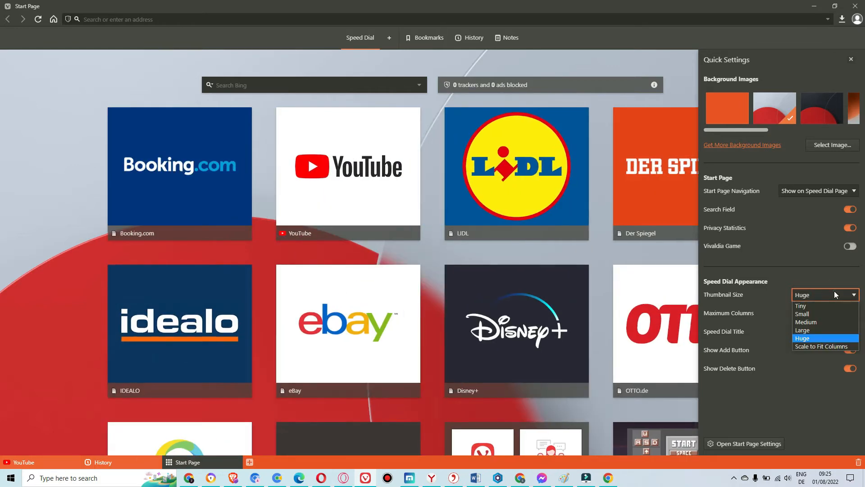
click(800, 314)
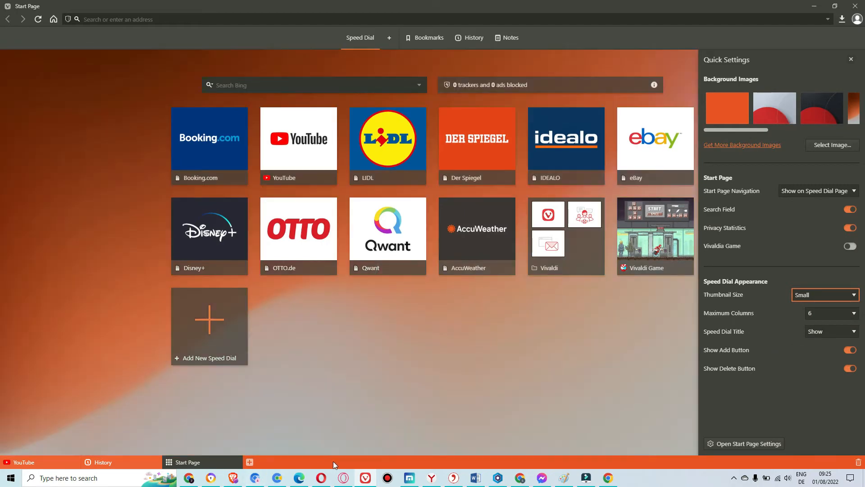
- Switch to Maxthon, add a new My Favorites tab and bring up the QuickNote window
click(409, 478)
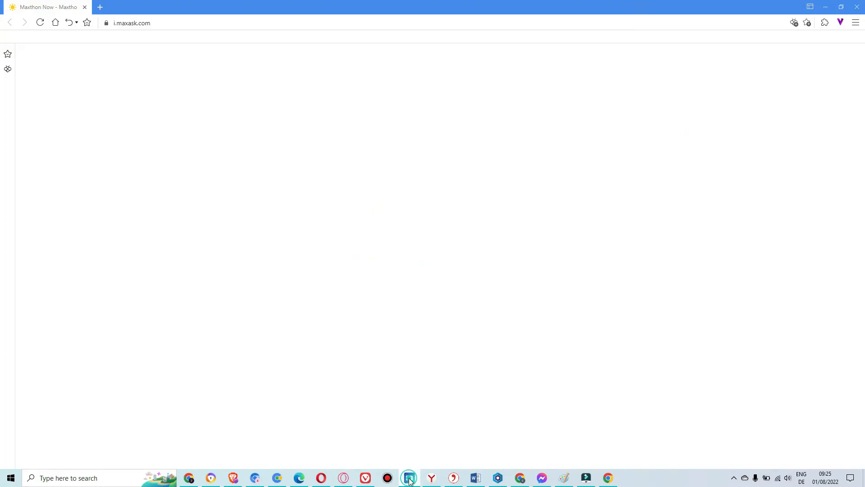
click(409, 477)
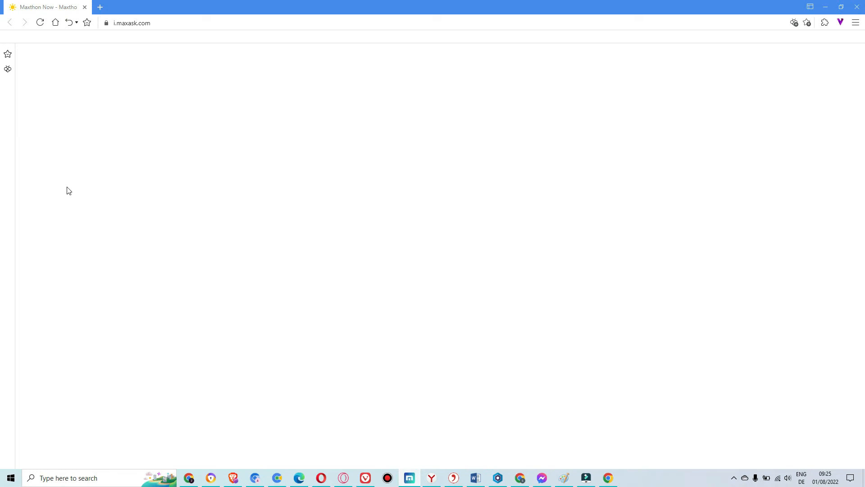
click(100, 6)
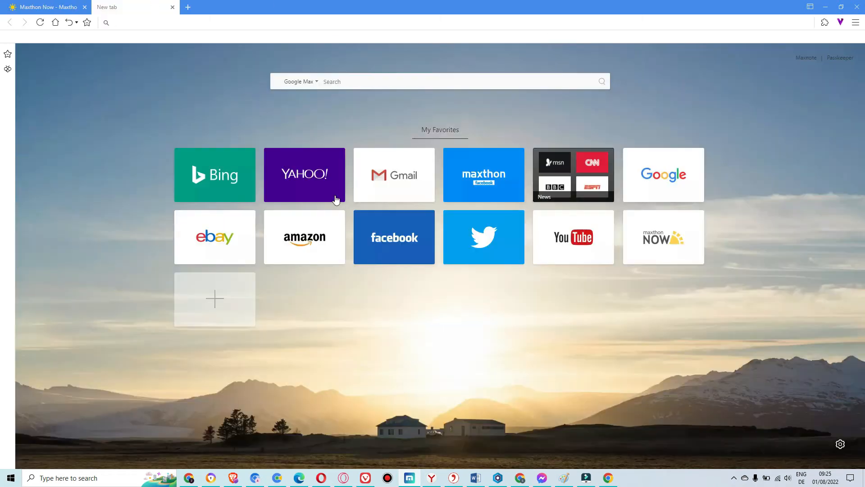
mouse_move(806, 81)
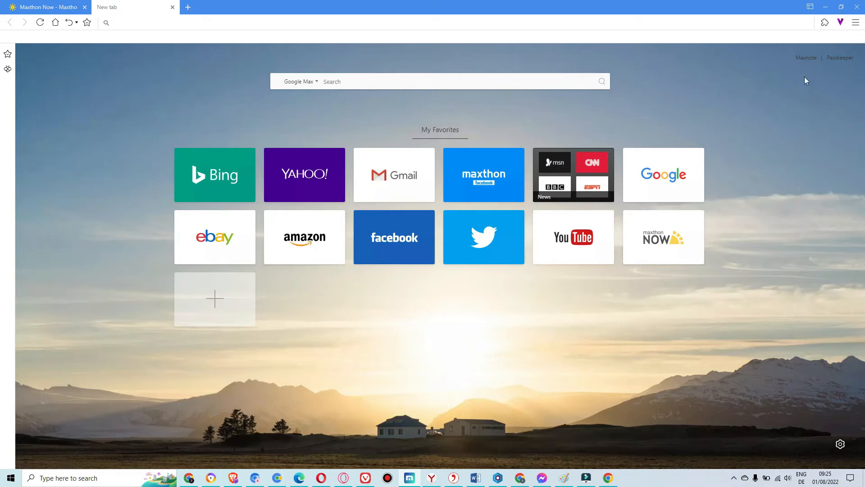
click(824, 23)
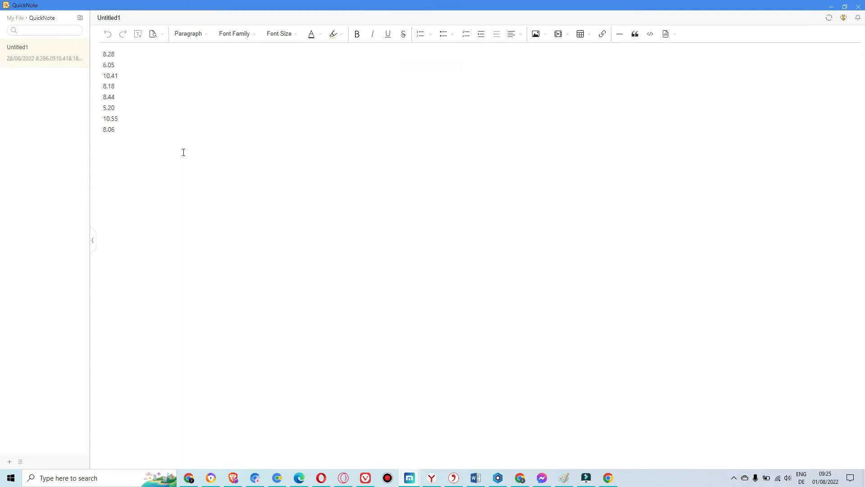
- Clear the note's list of numbers and write the test line 'nxbsacajb'
drag(108, 54, 115, 130)
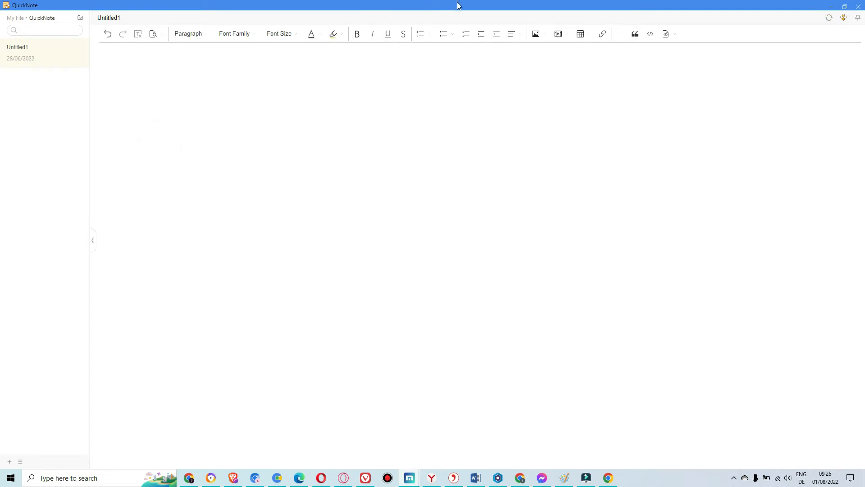
mouse_move(535, 34)
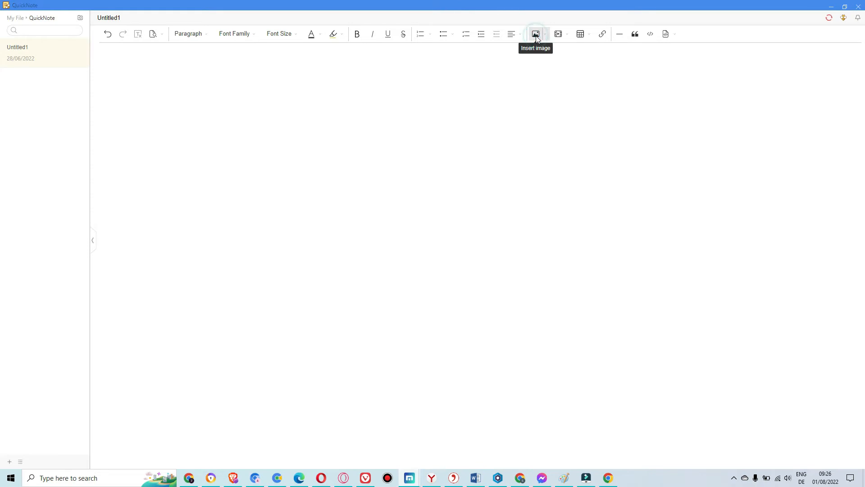
click(535, 33)
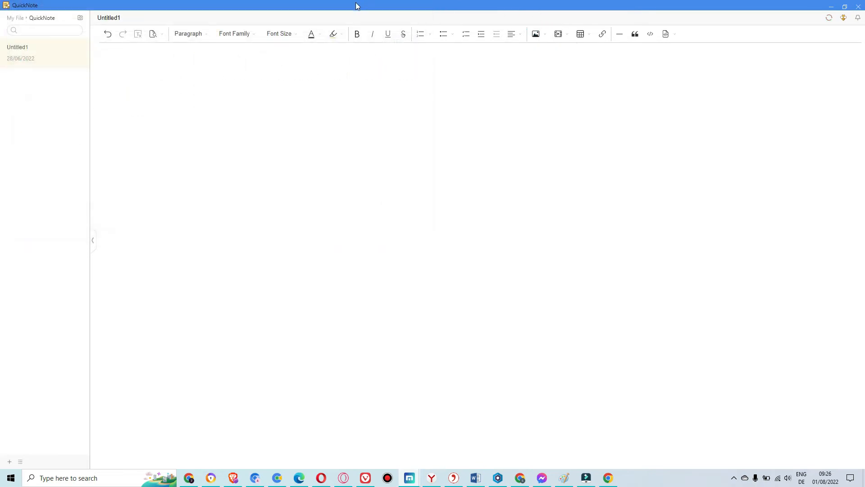
click(234, 34)
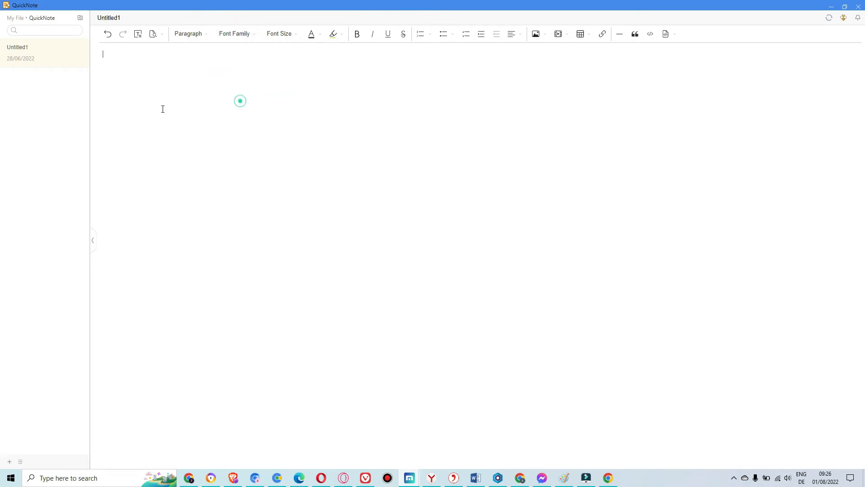
text(nxbsacajb)
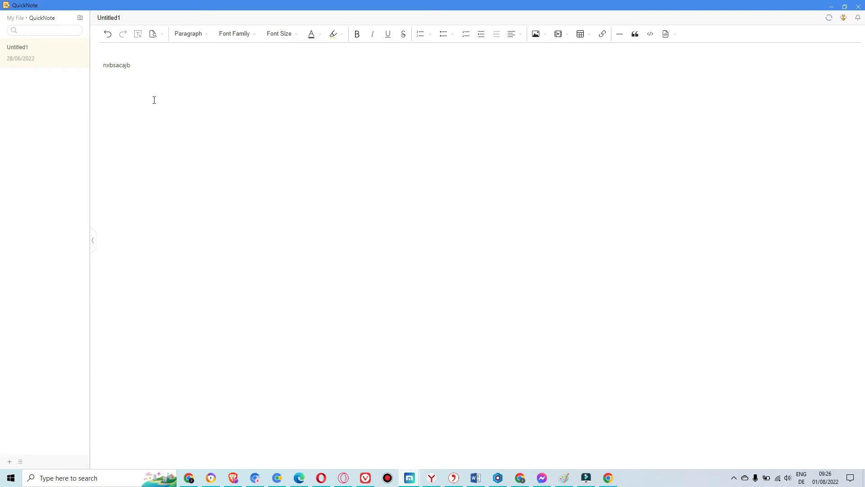
- Select the typed line of text in the note
click(279, 34)
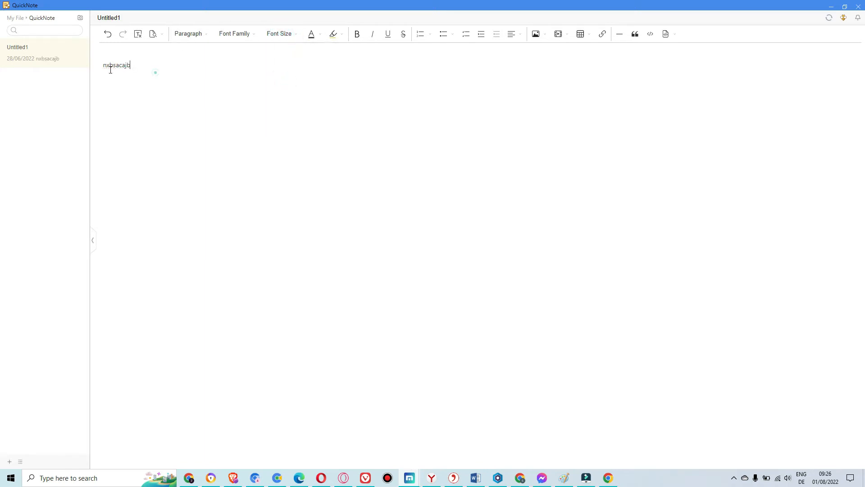
click(234, 33)
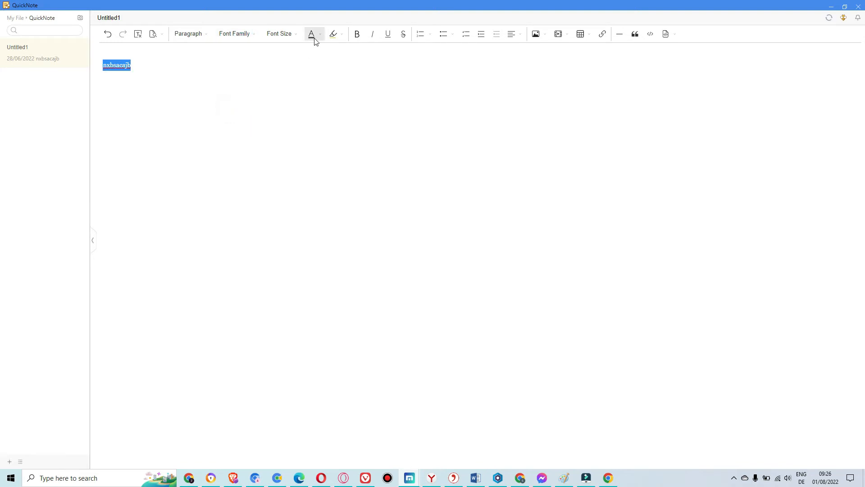
click(278, 34)
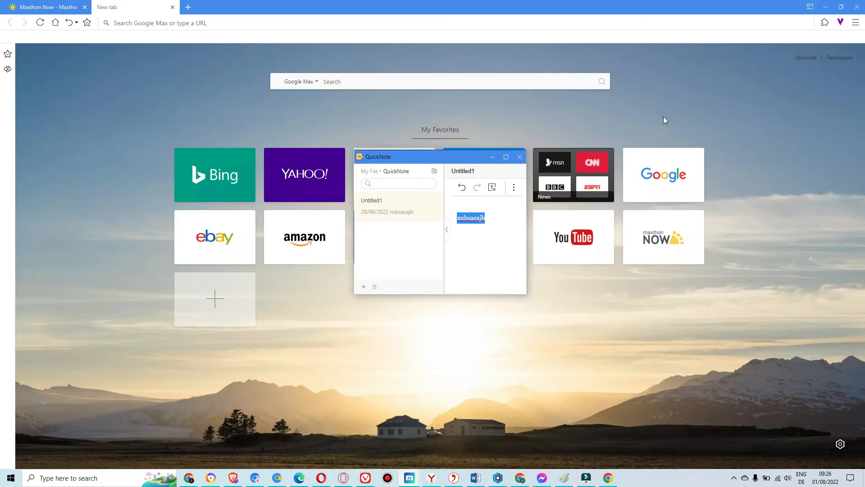
mouse_move(435, 160)
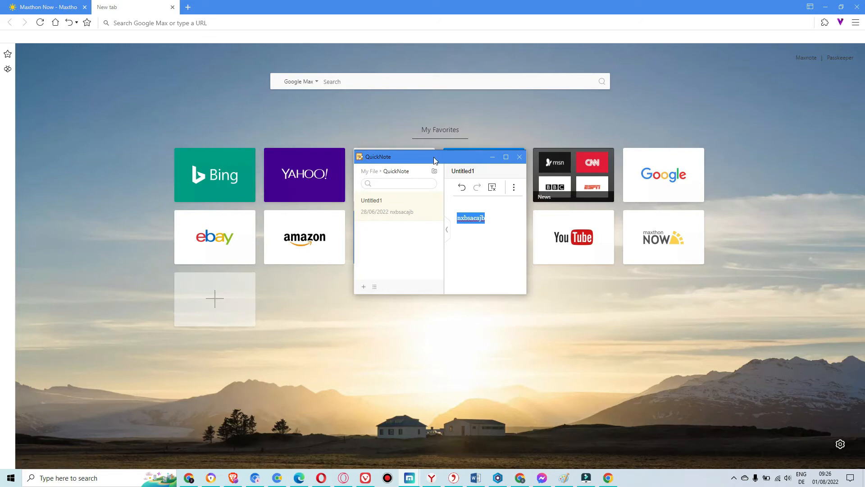
- Move the floating QuickNote window around the start page and leave it near the top
drag(395, 157, 627, 108)
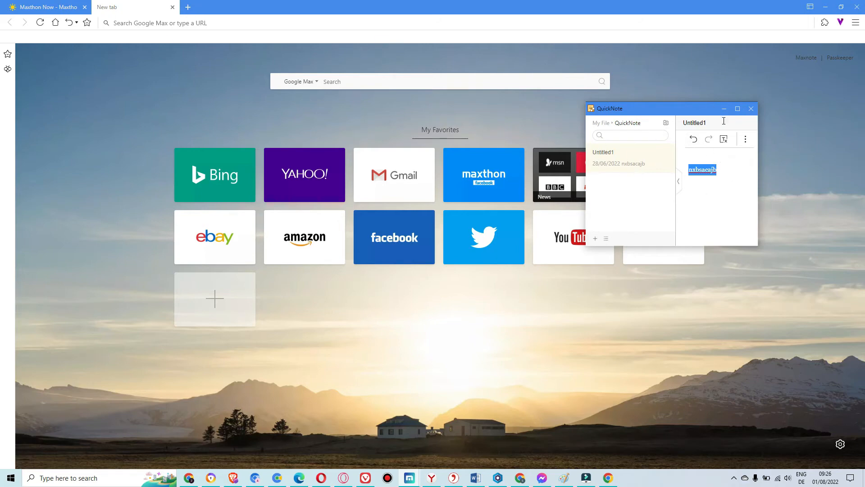
mouse_move(738, 108)
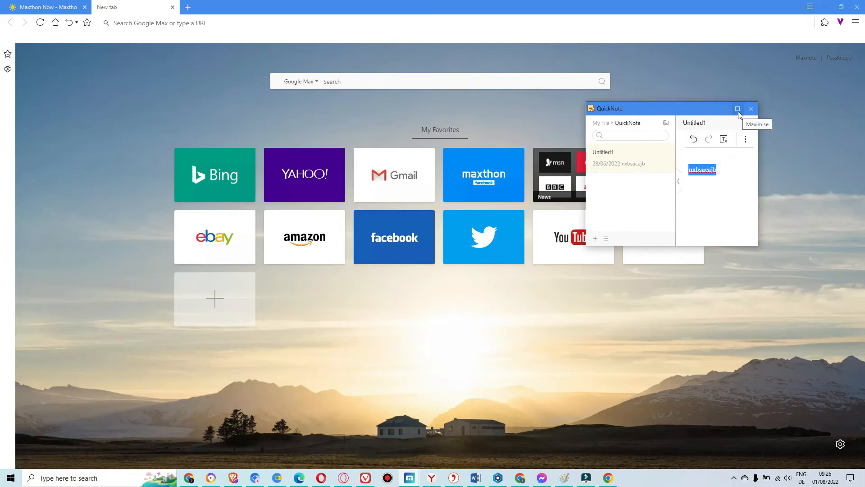
drag(657, 109, 693, 249)
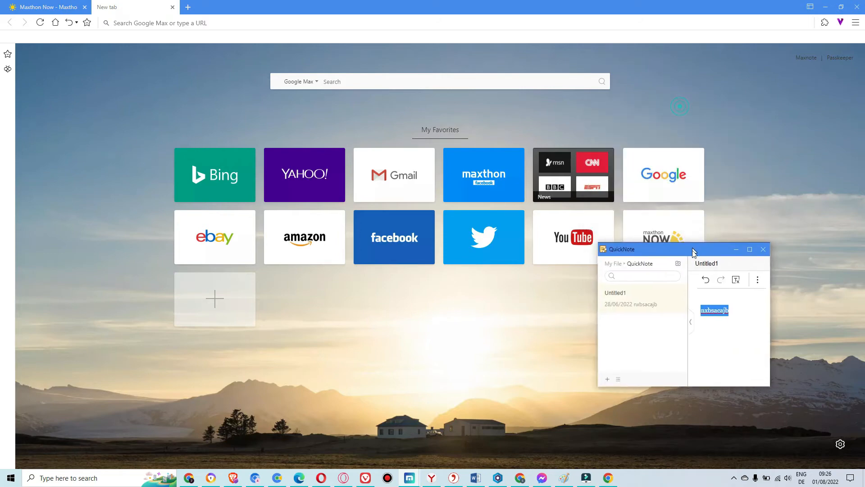
drag(694, 249, 624, 140)
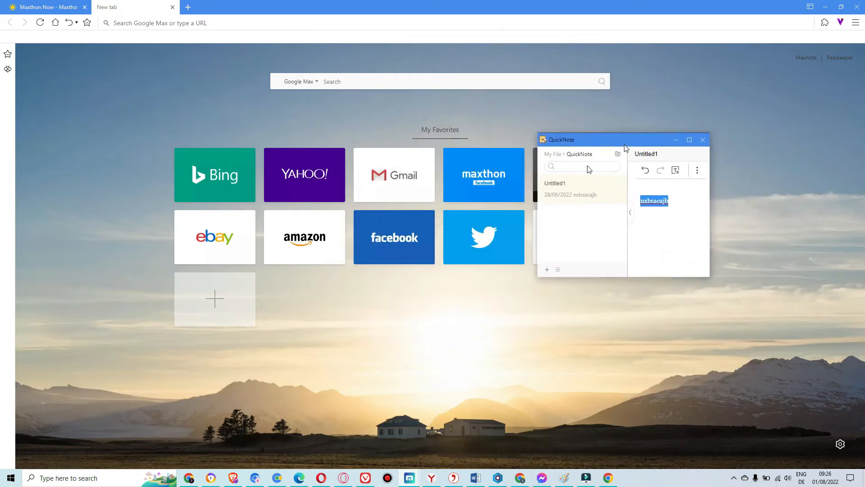
drag(624, 139, 489, 219)
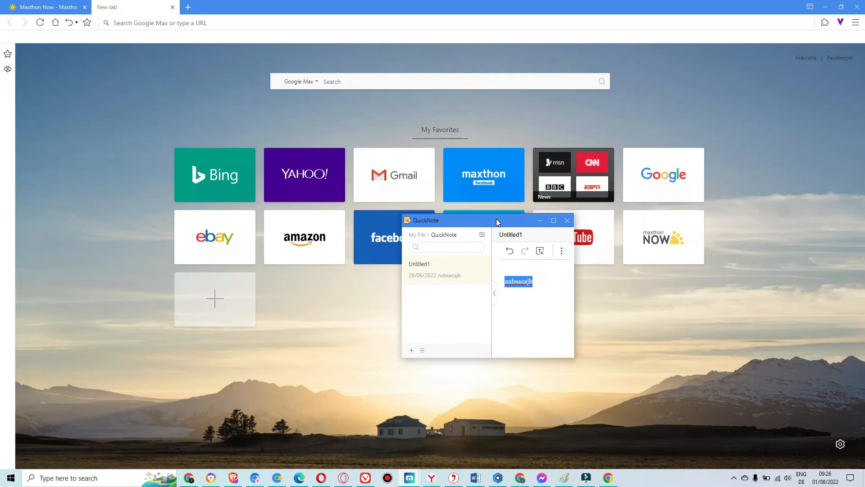
drag(496, 219, 585, 117)
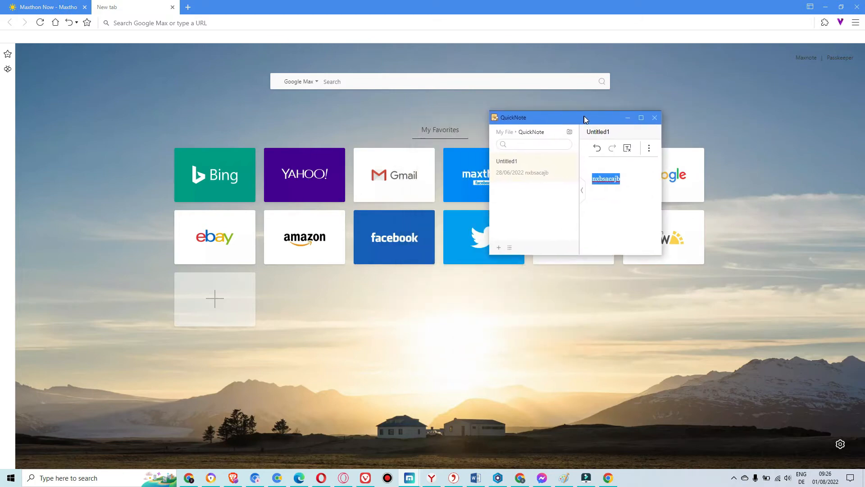
drag(585, 118, 589, 118)
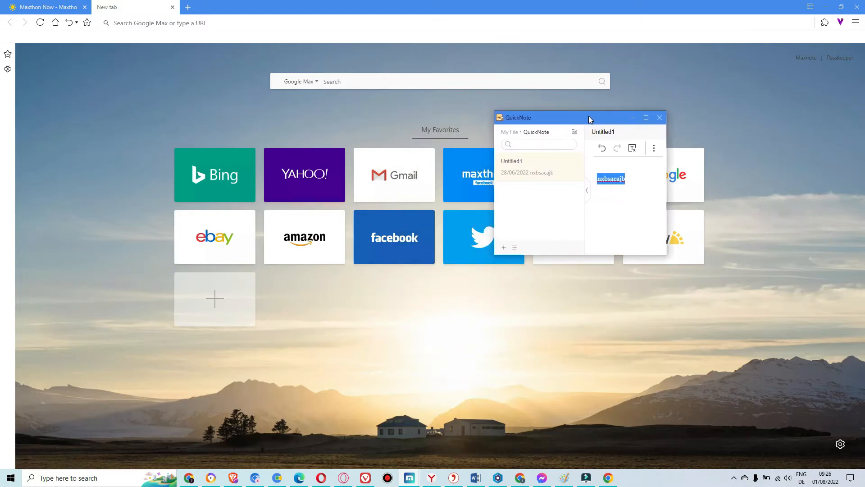
drag(573, 117, 557, 83)
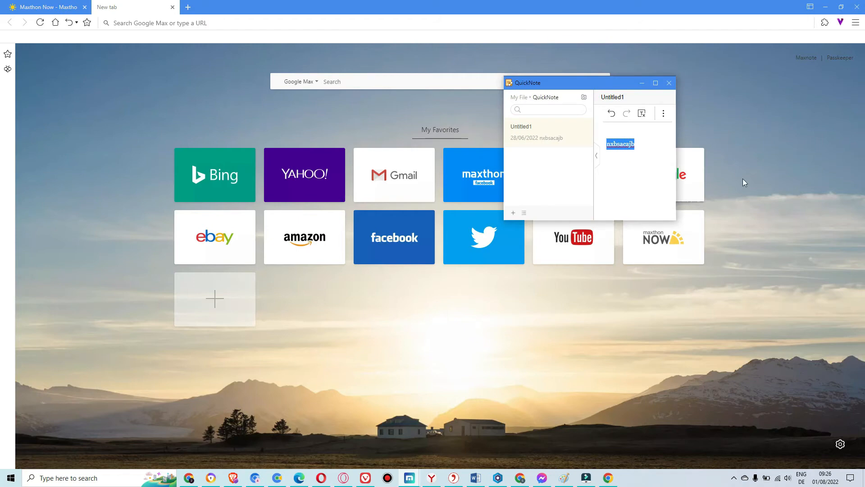
click(824, 23)
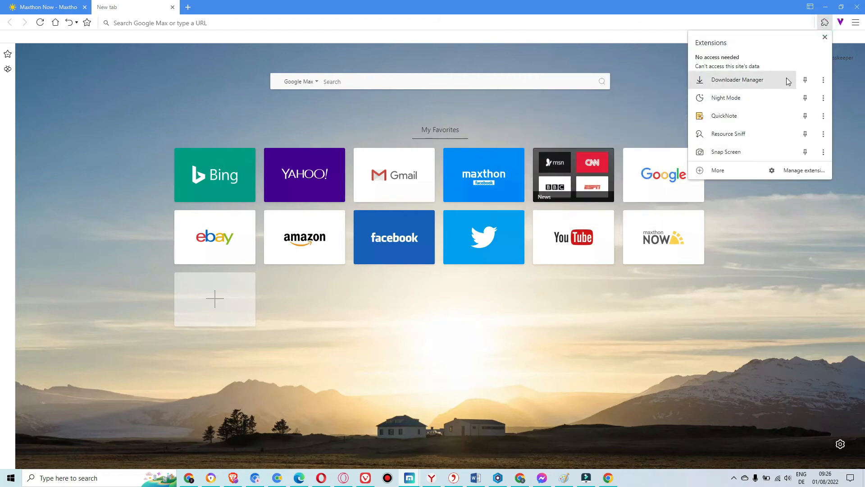
mouse_move(744, 158)
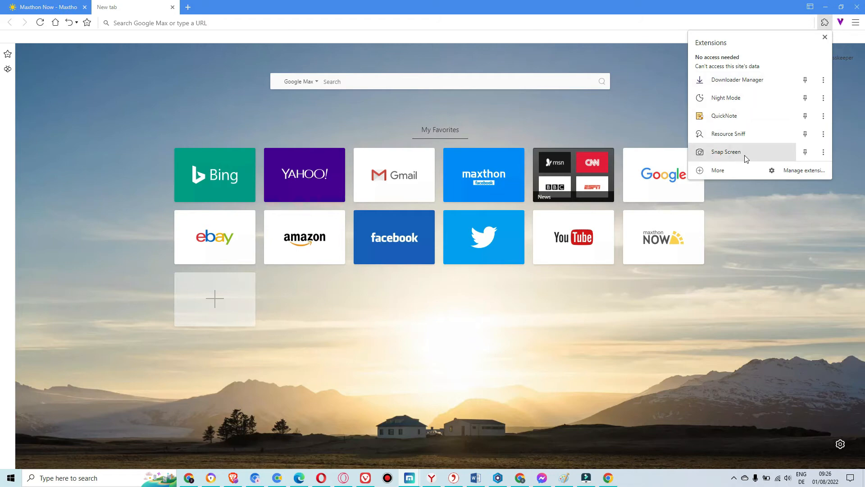
click(726, 152)
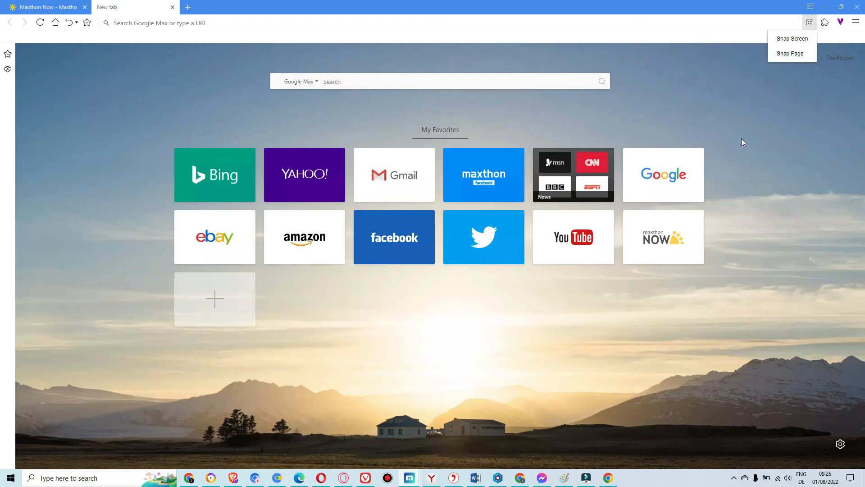
mouse_move(792, 39)
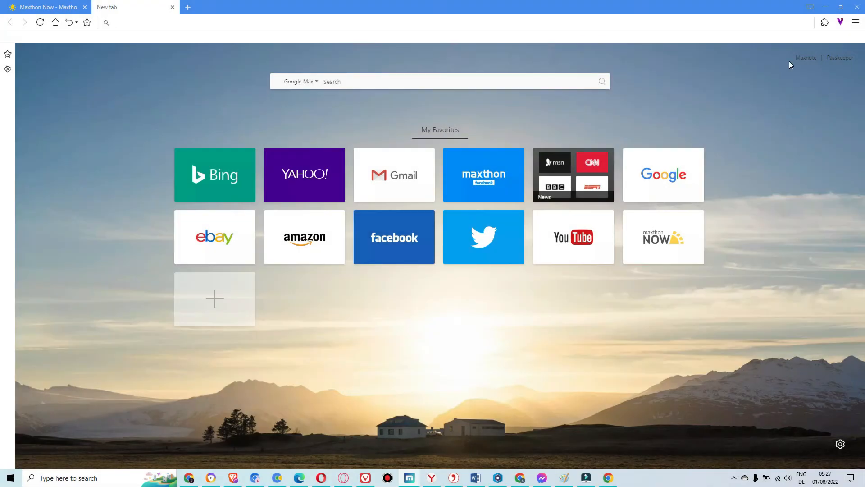
mouse_move(695, 106)
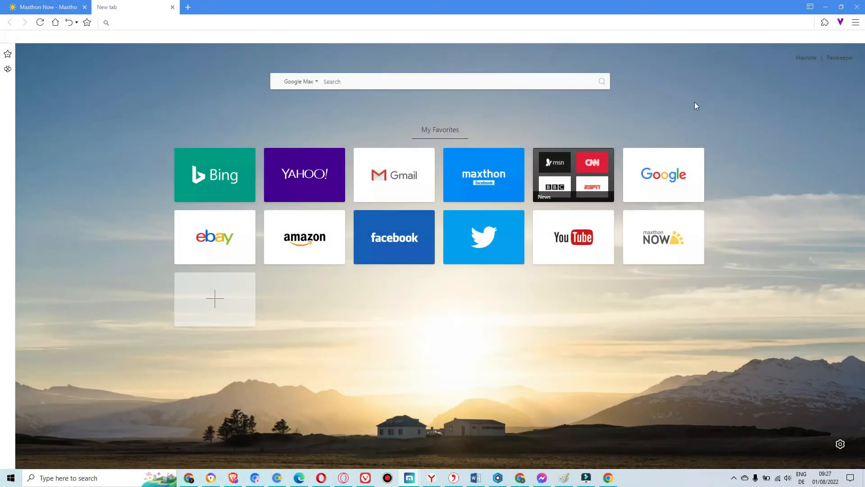
click(114, 22)
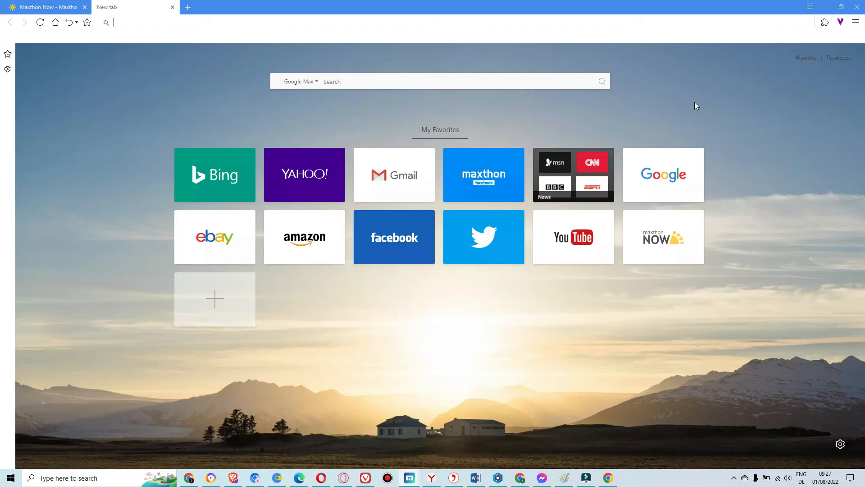
mouse_move(595, 356)
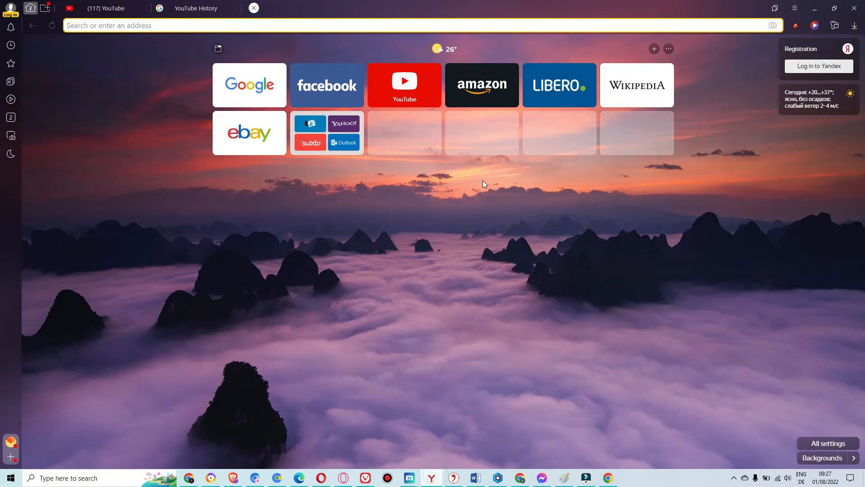
mouse_move(386, 278)
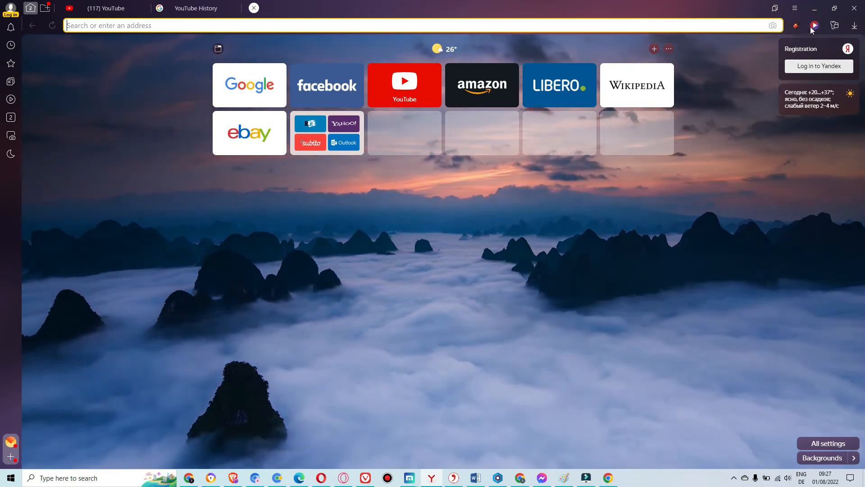
mouse_move(796, 25)
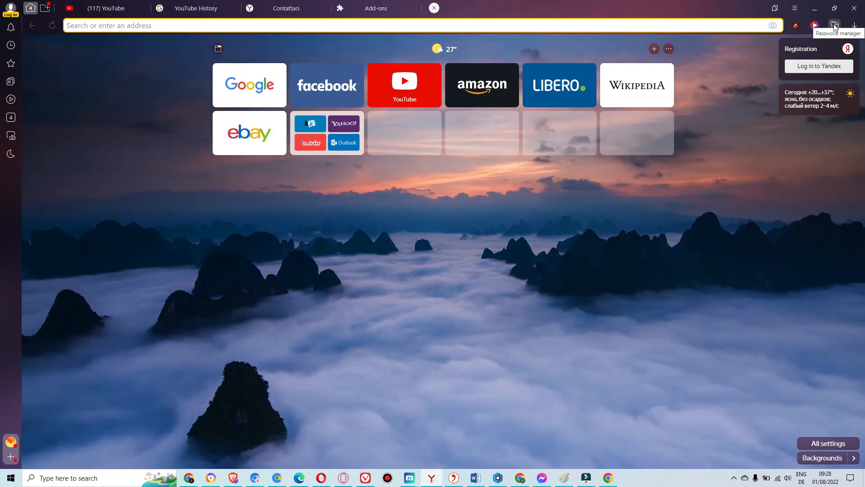
- Show the Passwords and cards page with the saved google.com logins
click(834, 25)
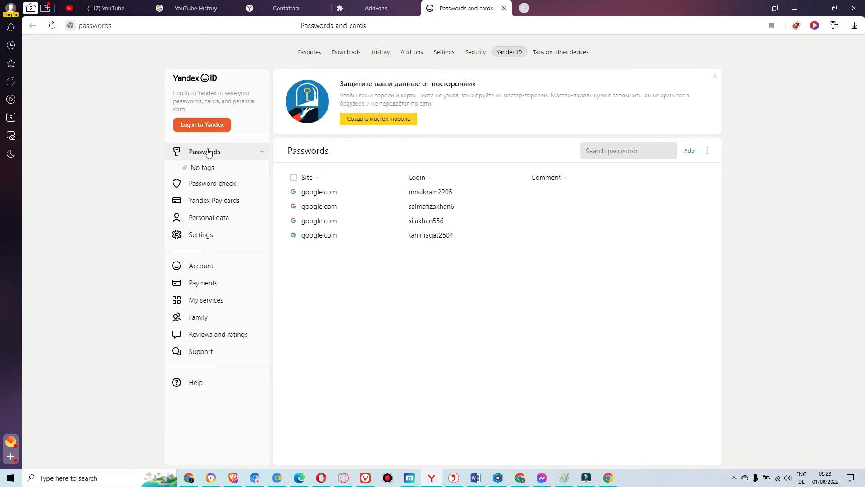
mouse_move(260, 154)
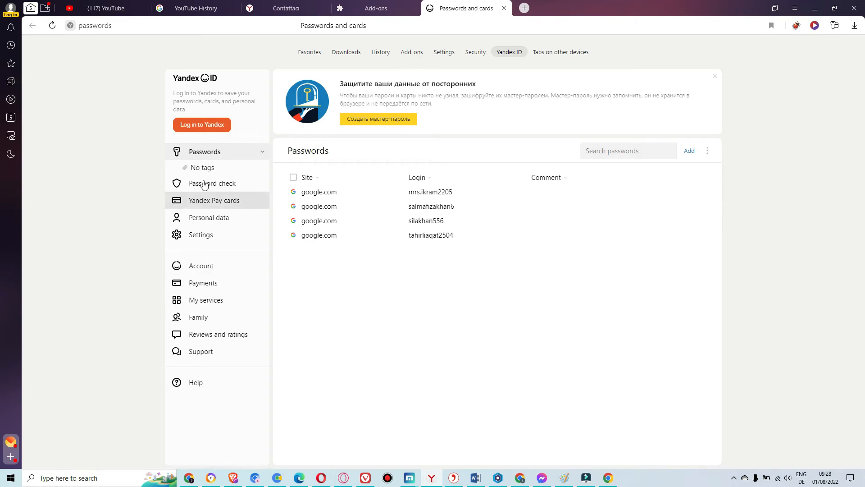
mouse_move(212, 299)
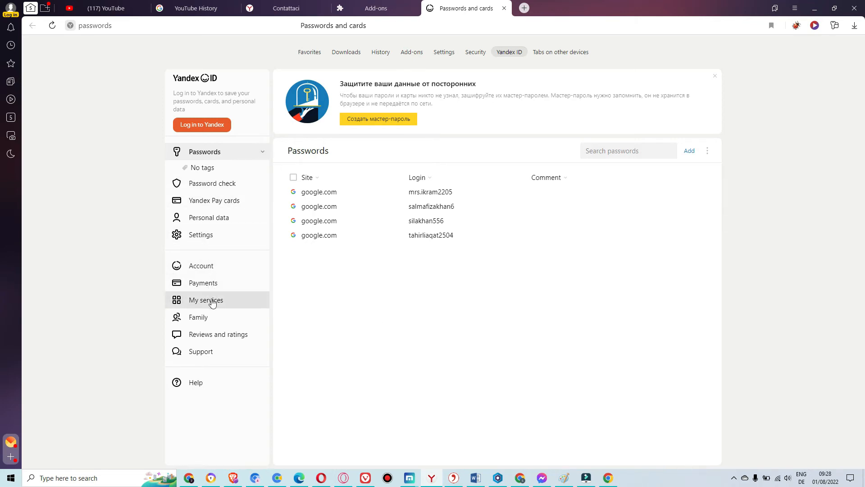
mouse_move(207, 274)
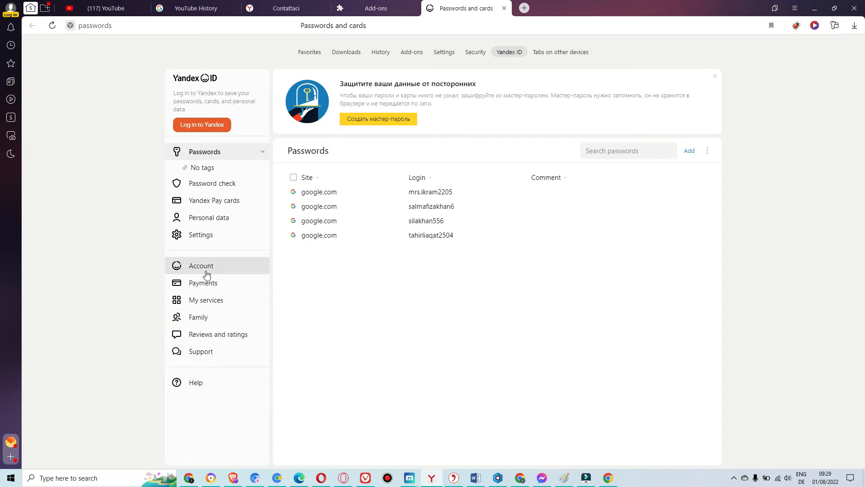
mouse_move(214, 334)
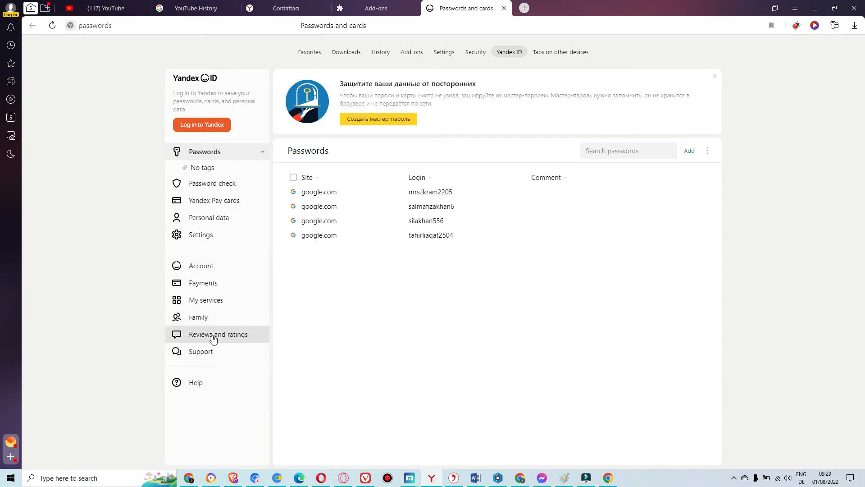
mouse_move(217, 283)
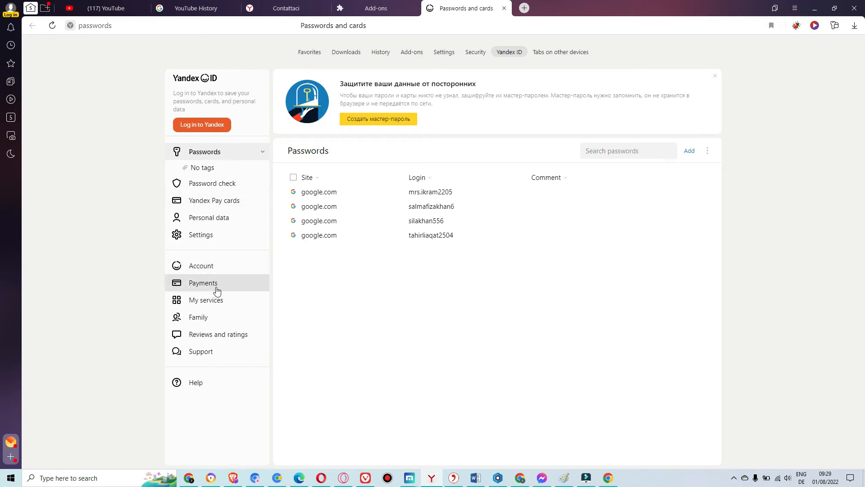
mouse_move(153, 159)
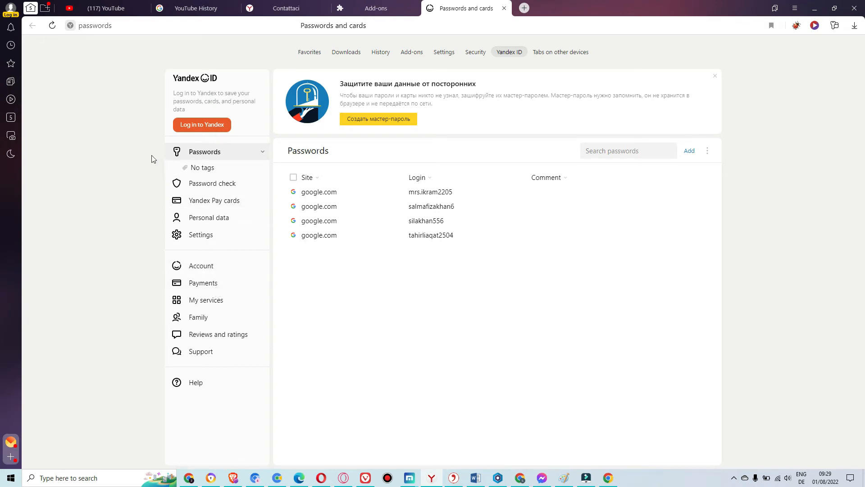
mouse_move(209, 317)
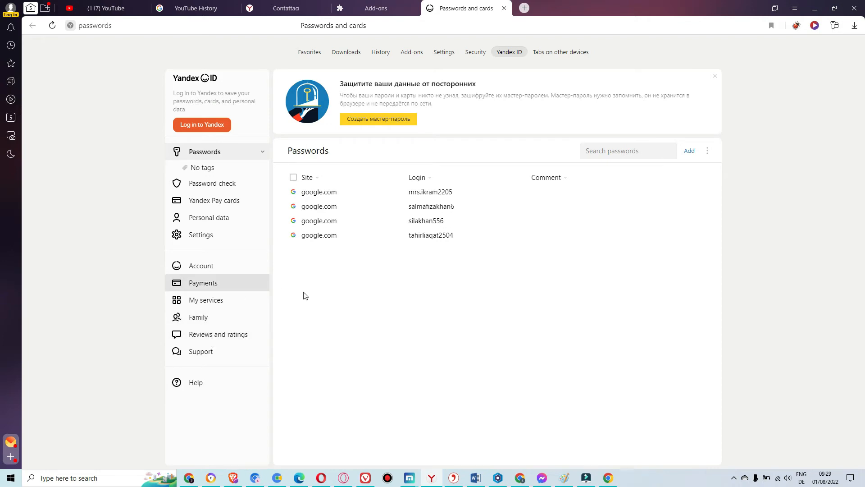
mouse_move(500, 330)
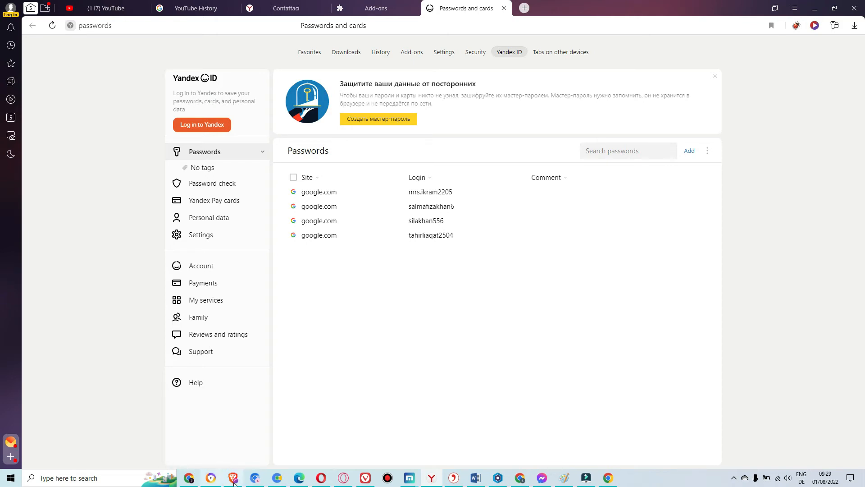
mouse_move(226, 470)
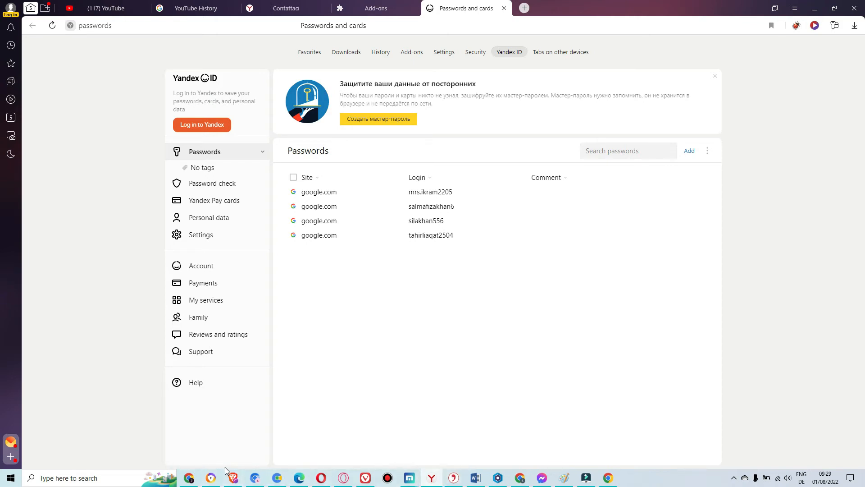
mouse_move(457, 426)
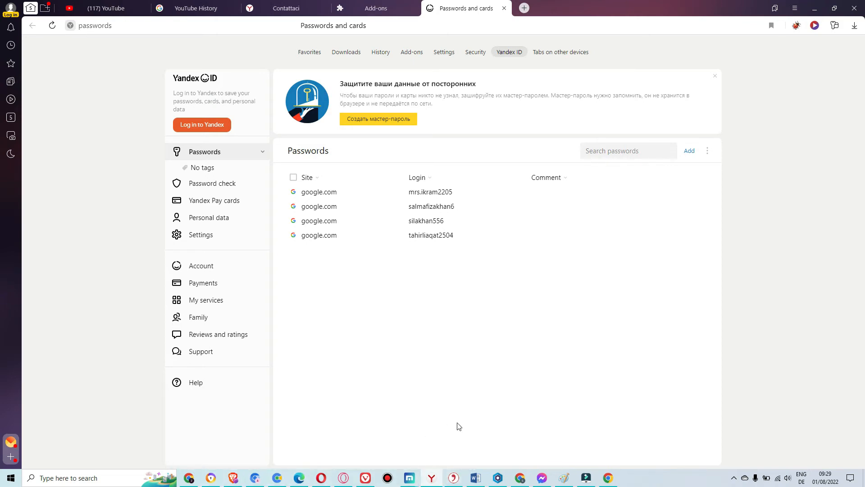
mouse_move(462, 440)
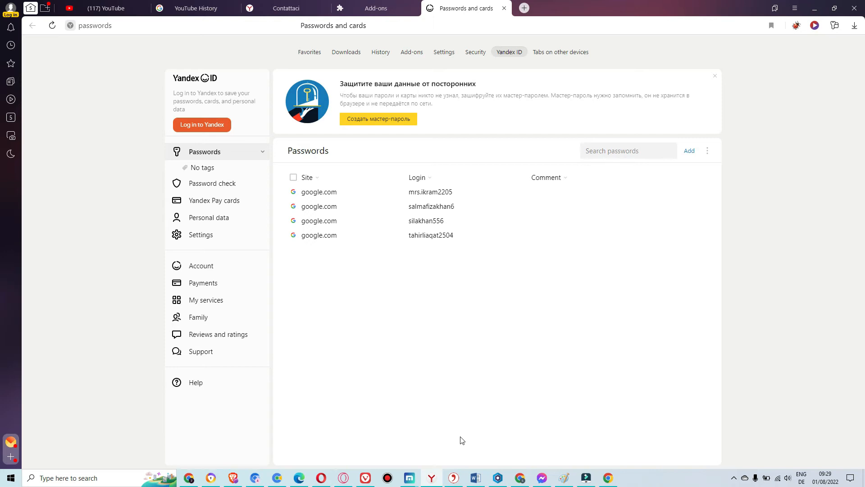
mouse_move(475, 478)
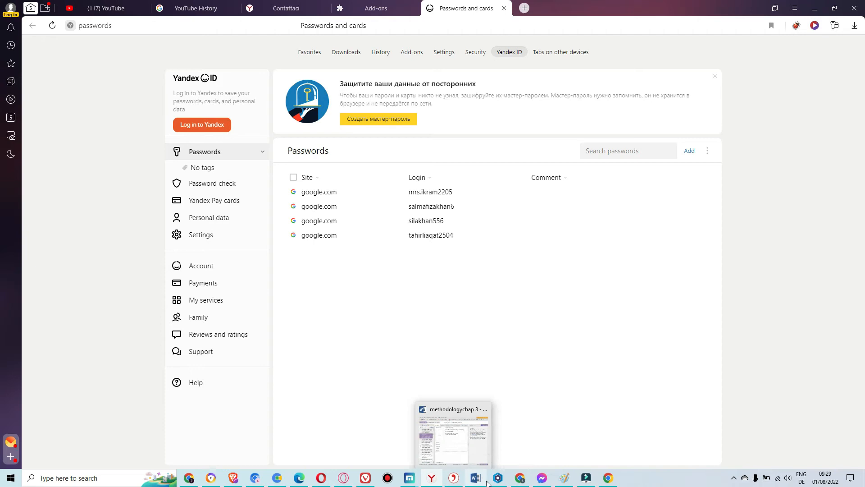
- Bring Blisk forward, load YouTube in a second tab and start the screen capture picker
click(497, 478)
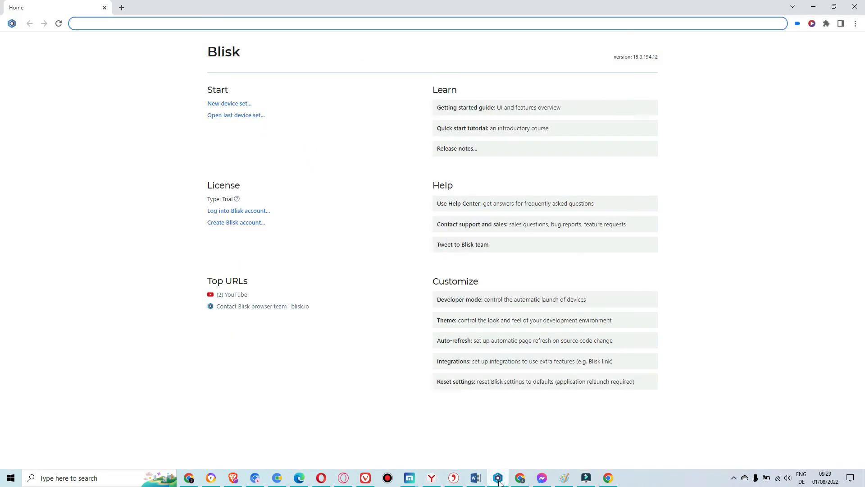
mouse_move(296, 167)
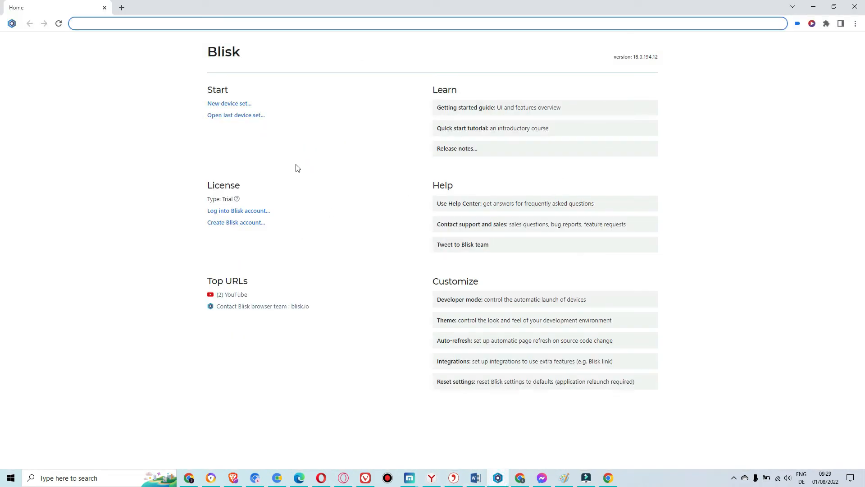
mouse_move(636, 185)
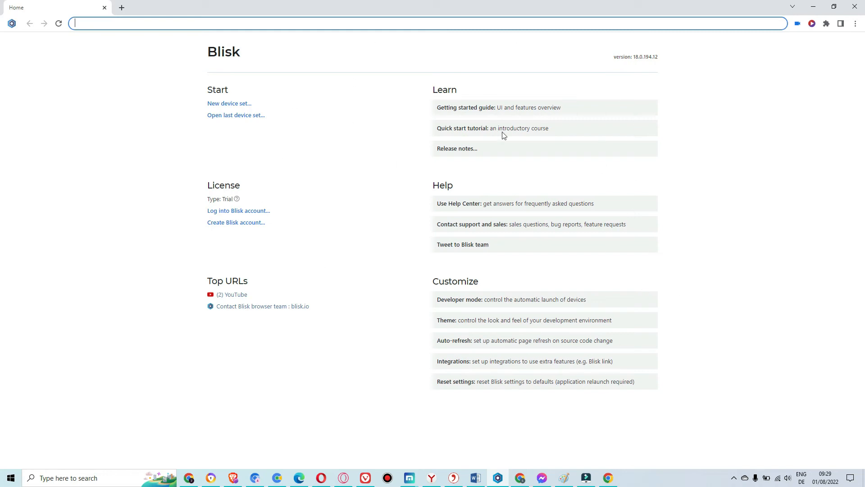
mouse_move(217, 130)
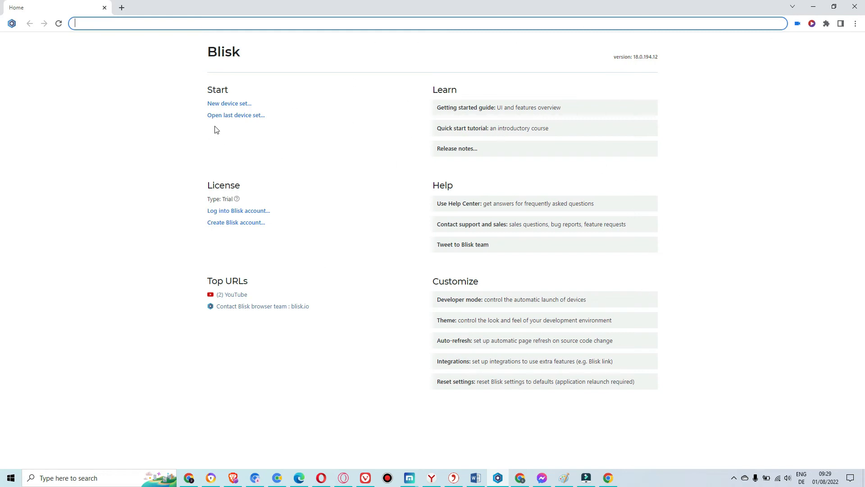
mouse_move(337, 112)
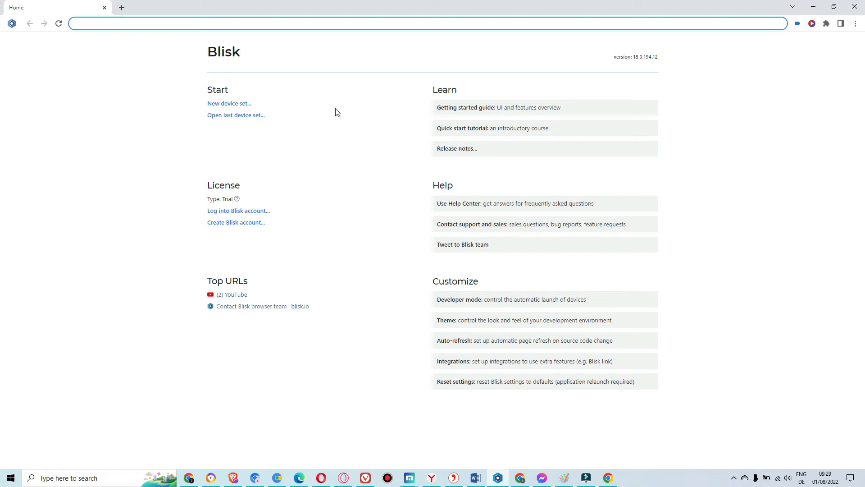
mouse_move(167, 42)
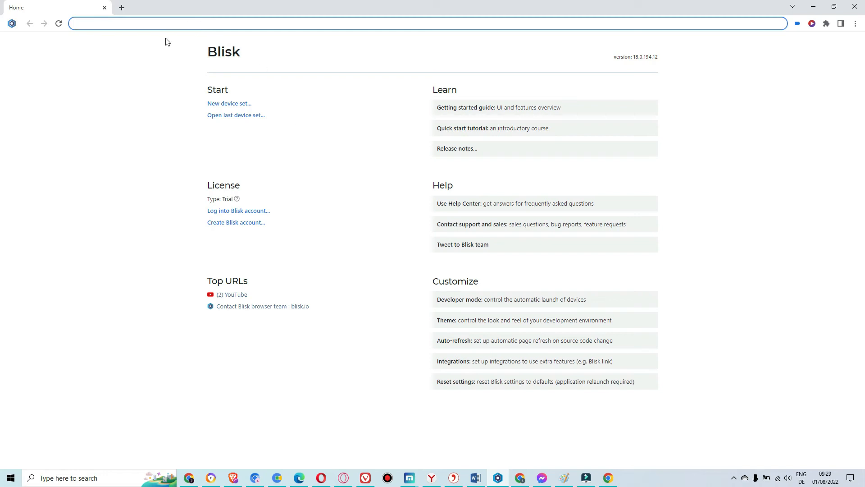
mouse_move(121, 7)
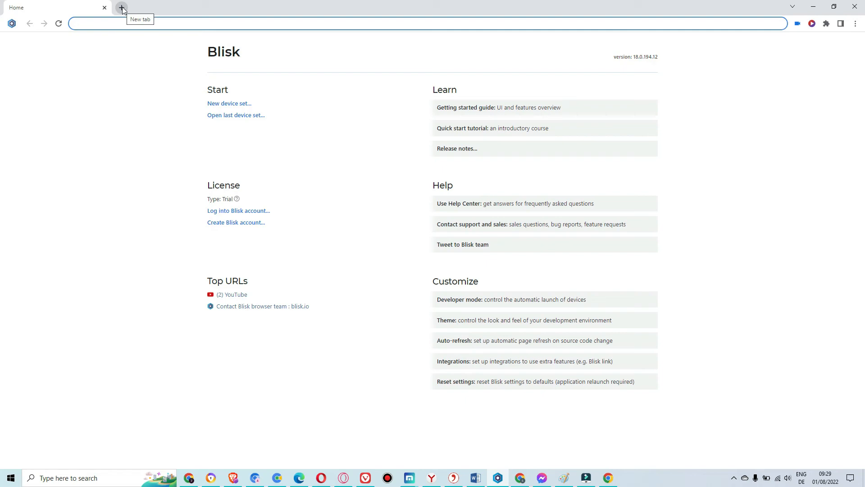
click(122, 7)
text(youtube.com)
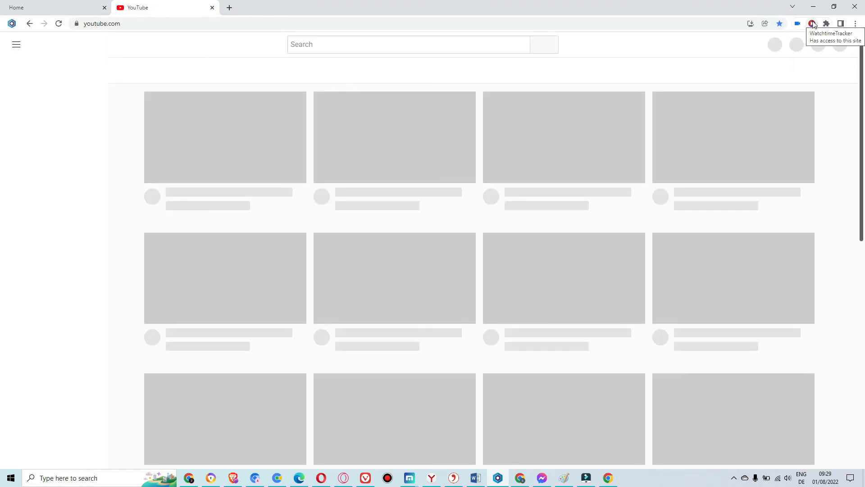
click(826, 23)
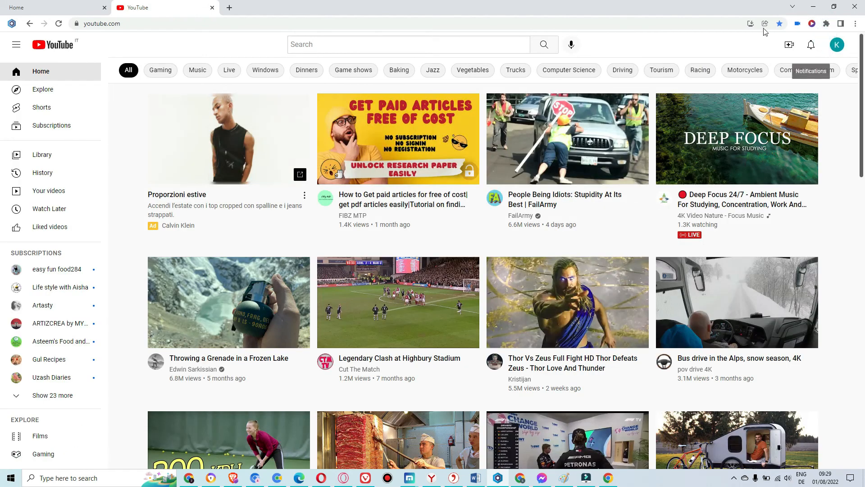
click(797, 24)
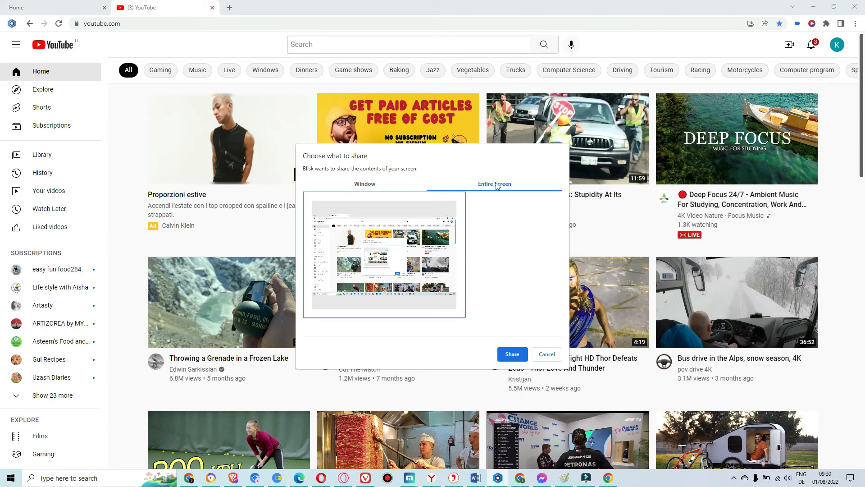
mouse_move(399, 200)
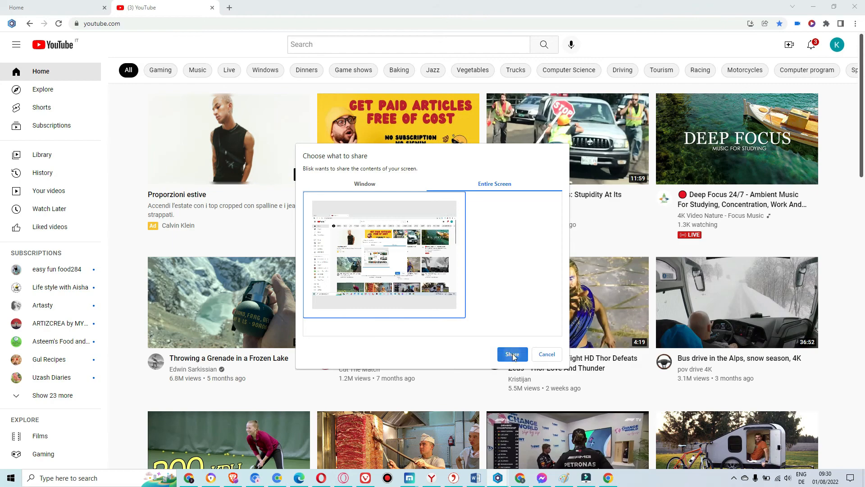
- Confirm sharing the entire screen and reveal the reading list side panel
click(512, 354)
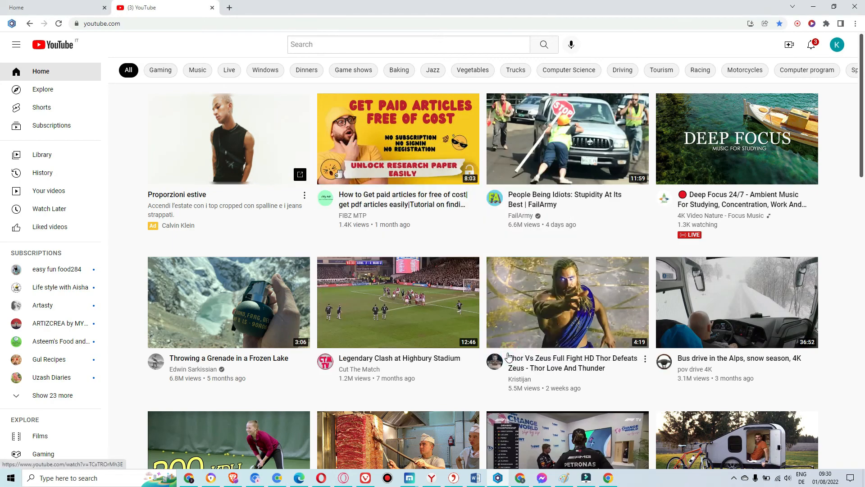
click(841, 23)
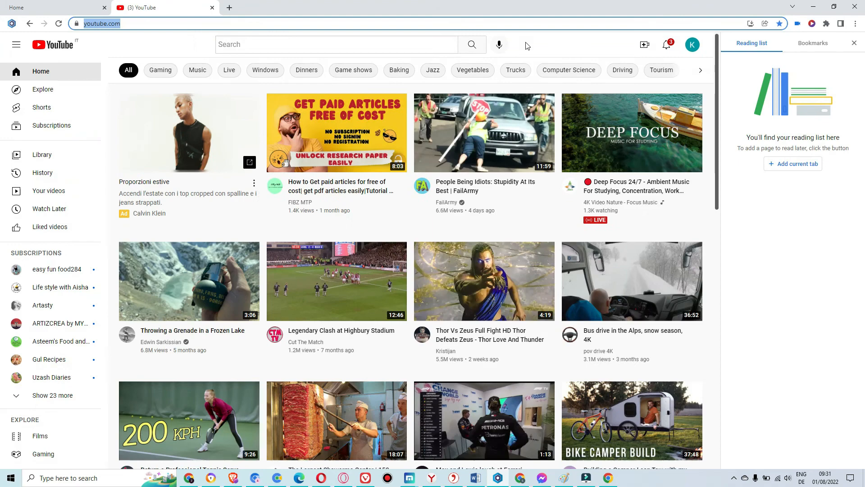
mouse_move(830, 27)
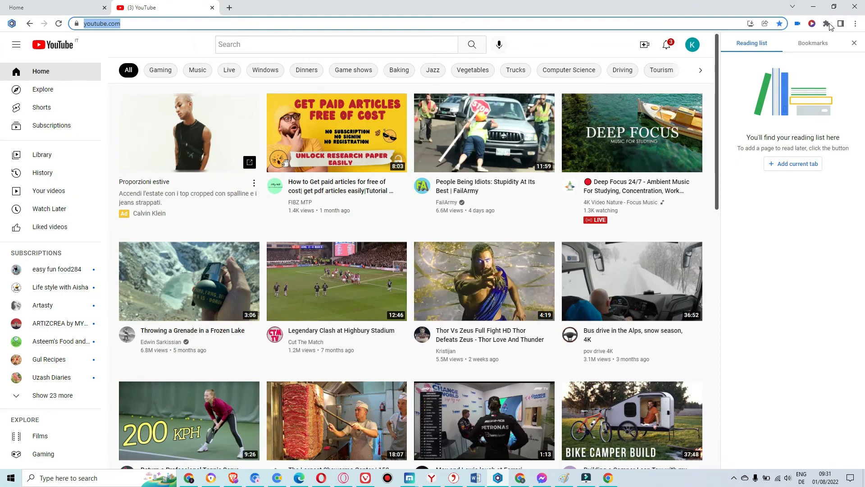
- Toggle the reading list panel off and on, then add a new Blisk start-page tab
click(841, 24)
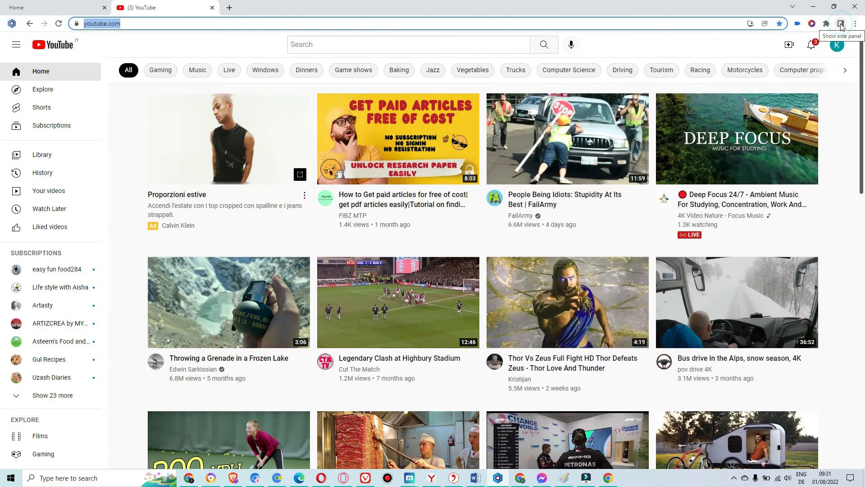
click(841, 23)
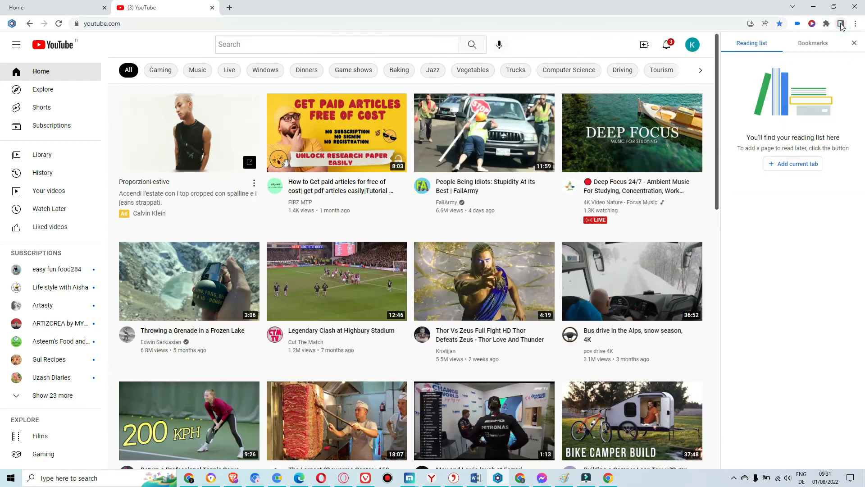
mouse_move(830, 285)
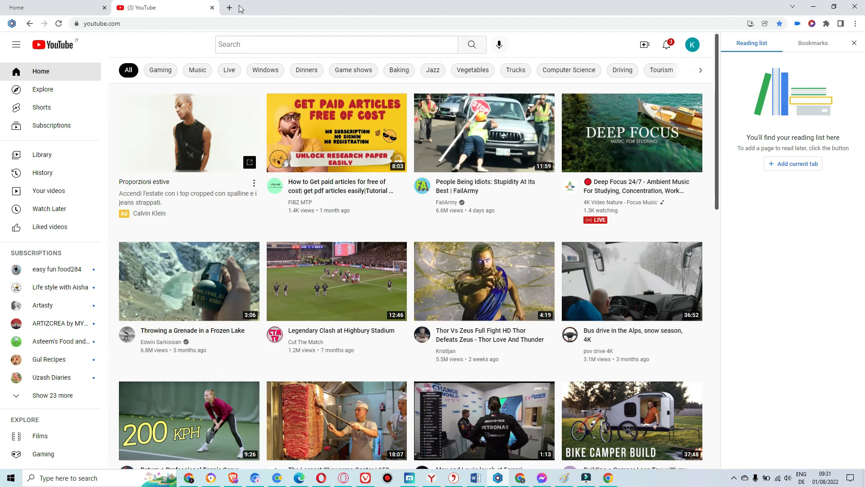
click(229, 7)
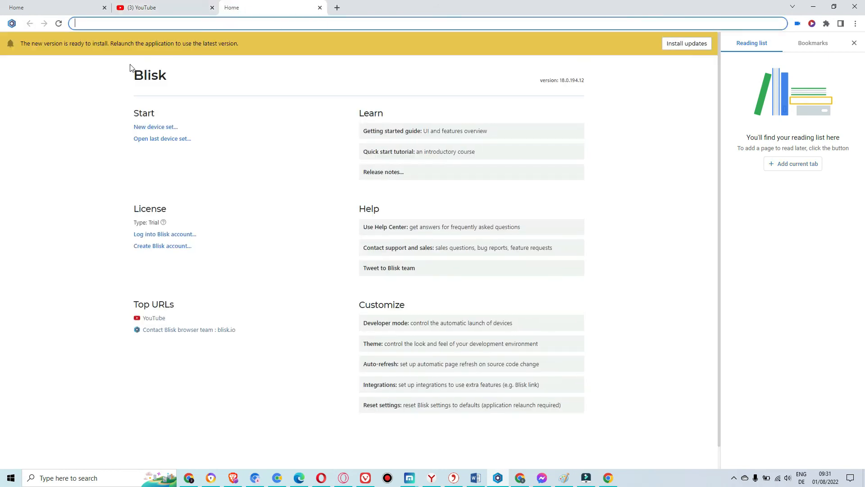
mouse_move(533, 56)
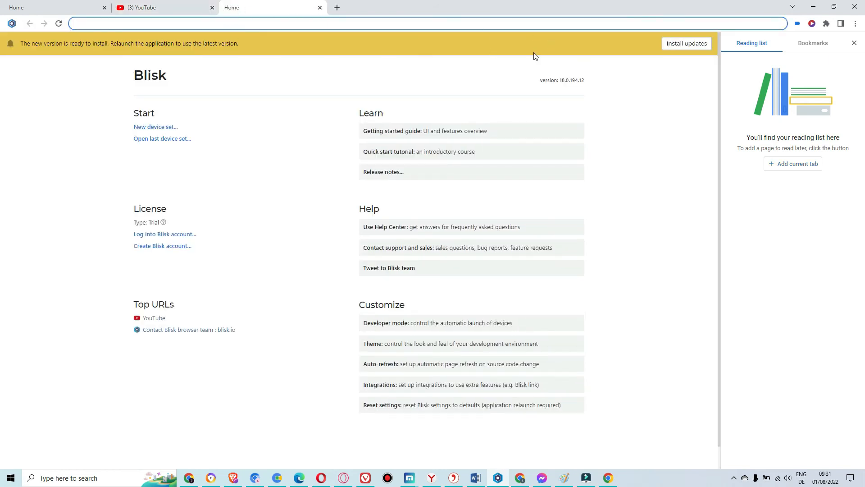
mouse_move(830, 47)
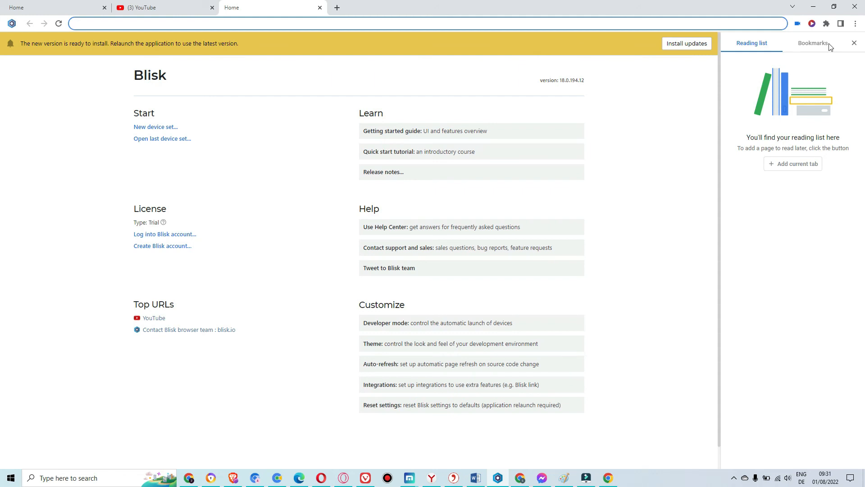
- Toggle the reading list panel again beside the new tab and leave it shown
click(840, 24)
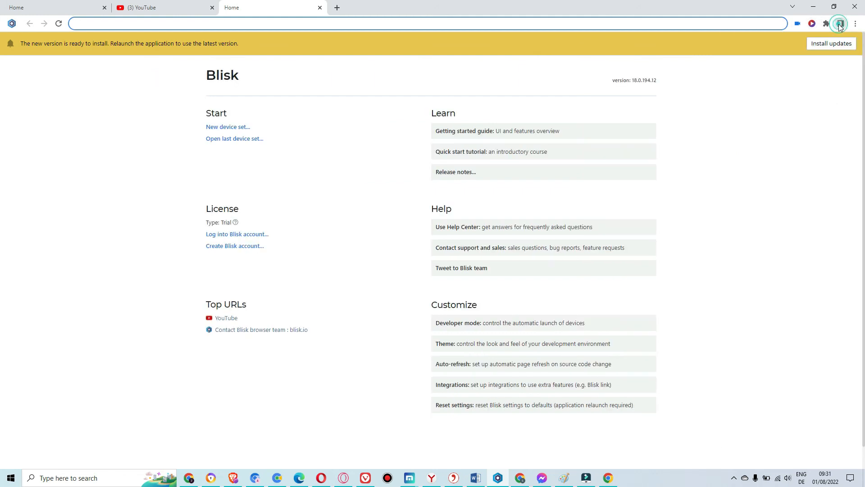
click(839, 24)
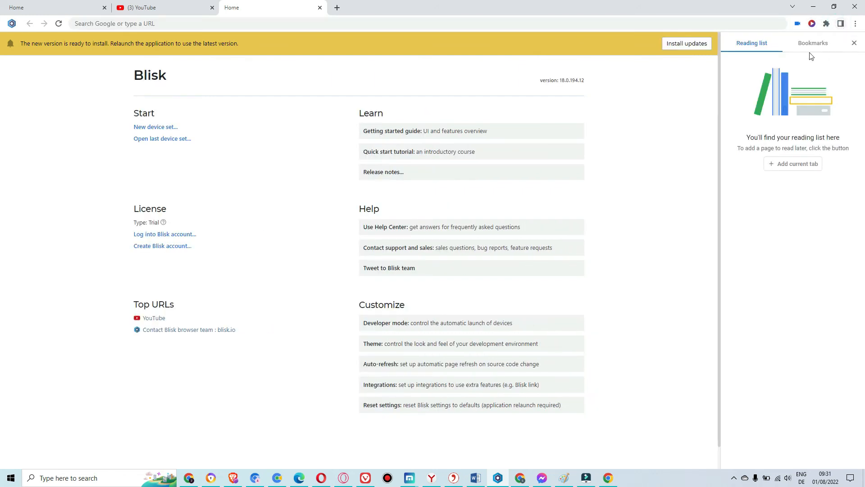
click(812, 43)
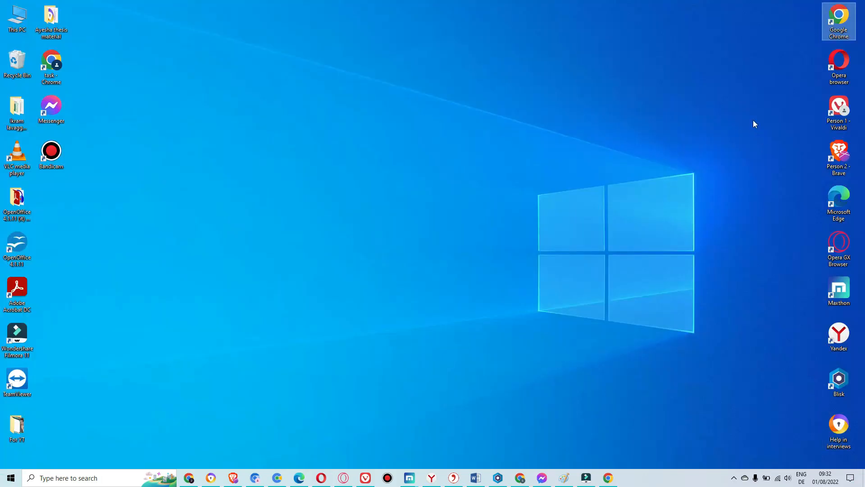
mouse_move(393, 29)
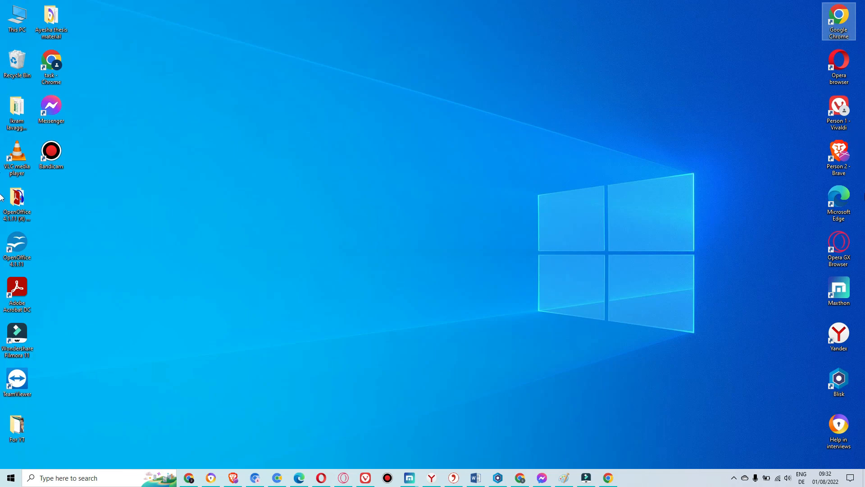
mouse_move(720, 91)
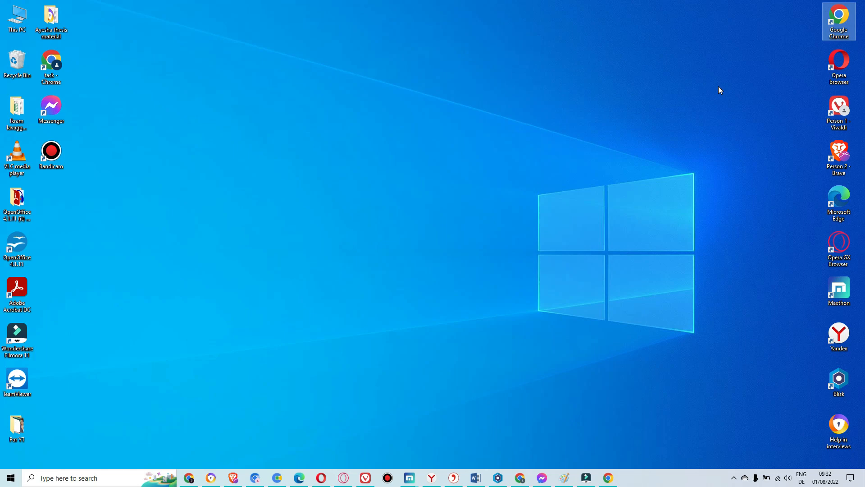
mouse_move(812, 79)
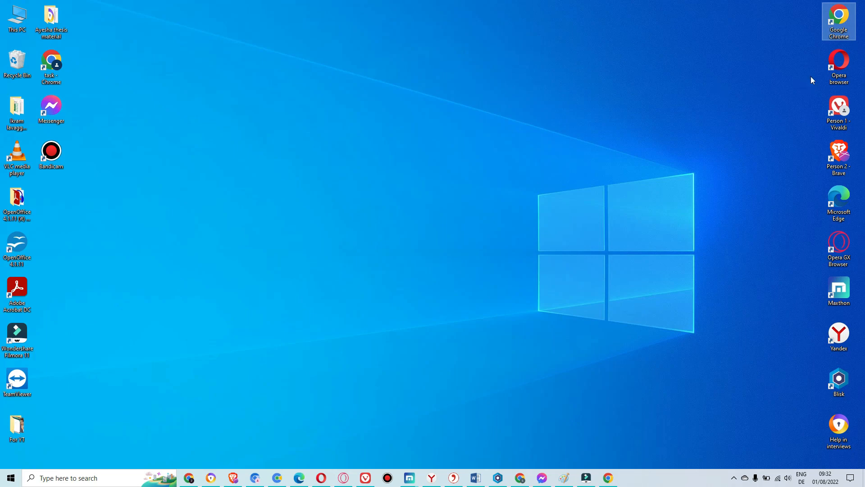
mouse_move(838, 62)
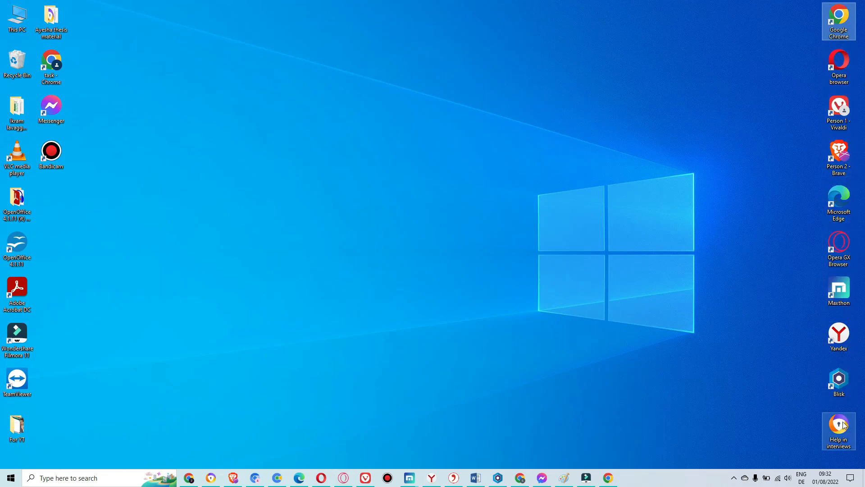
mouse_move(838, 21)
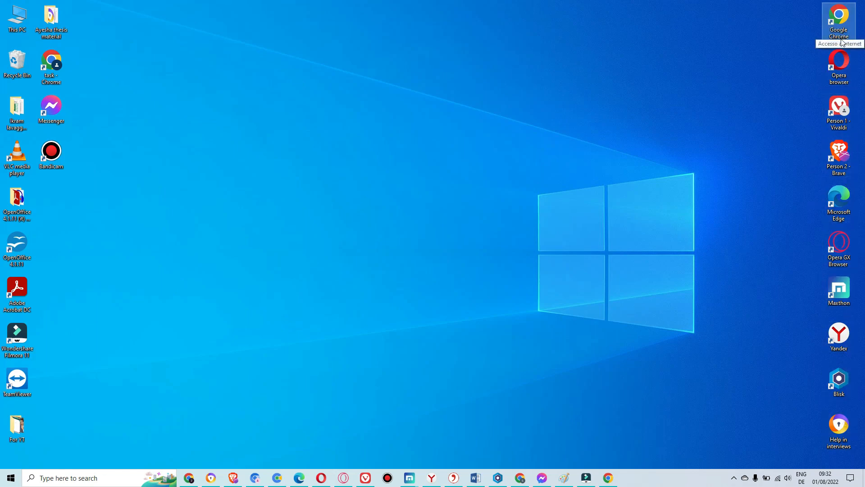
mouse_move(837, 192)
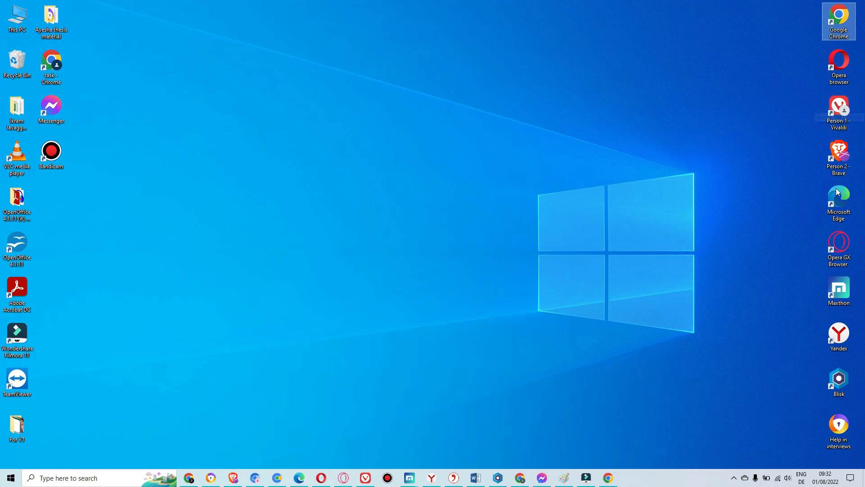
mouse_move(770, 139)
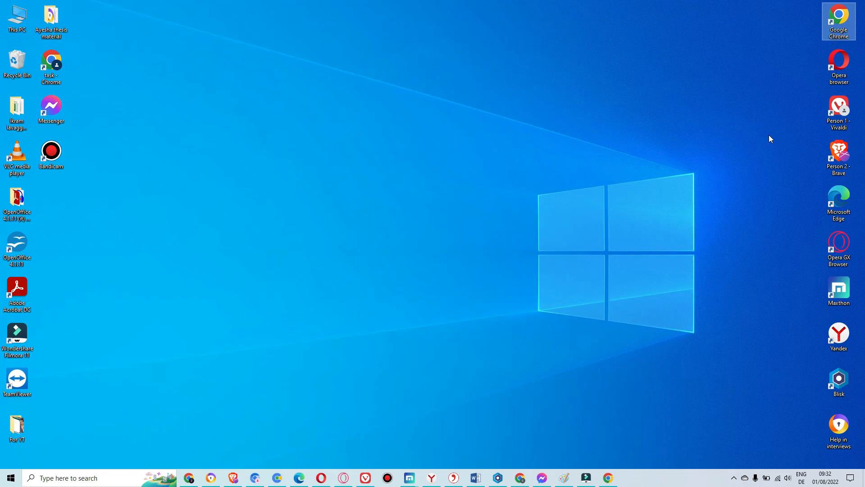
mouse_move(809, 107)
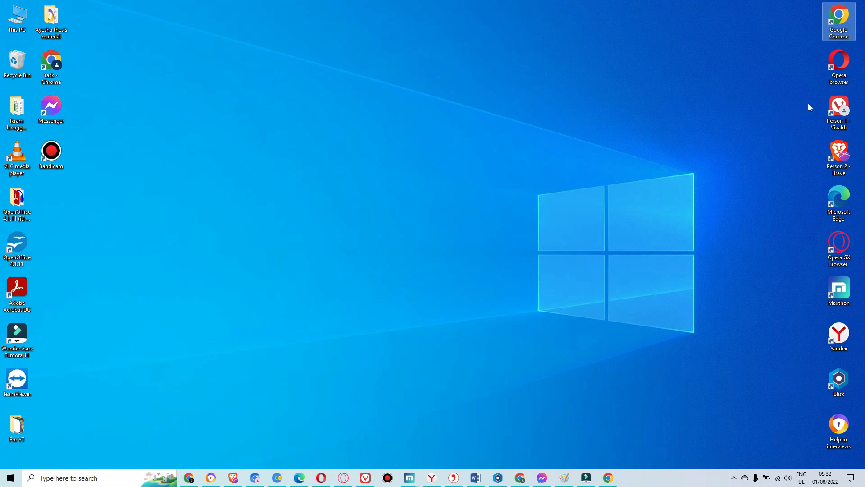
mouse_move(838, 22)
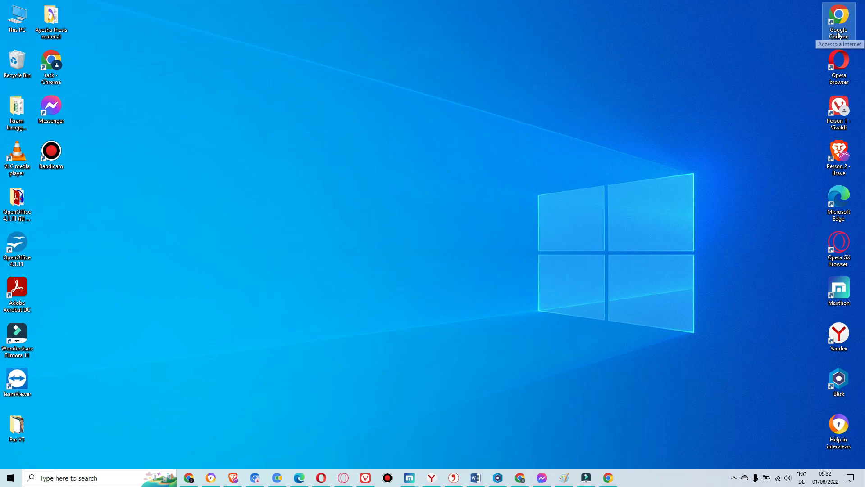
mouse_move(821, 138)
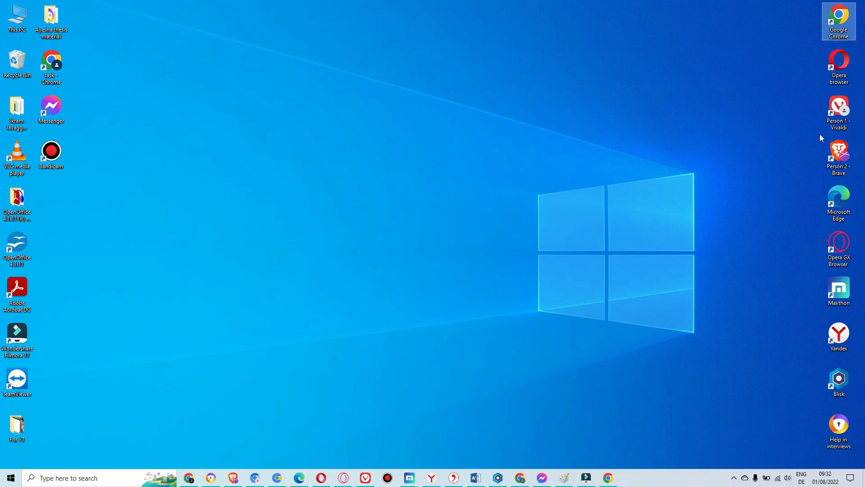
mouse_move(723, 139)
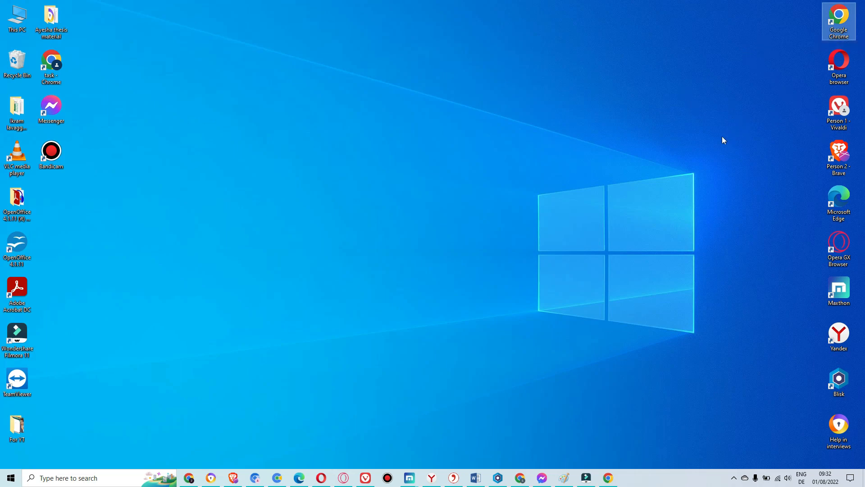
mouse_move(731, 131)
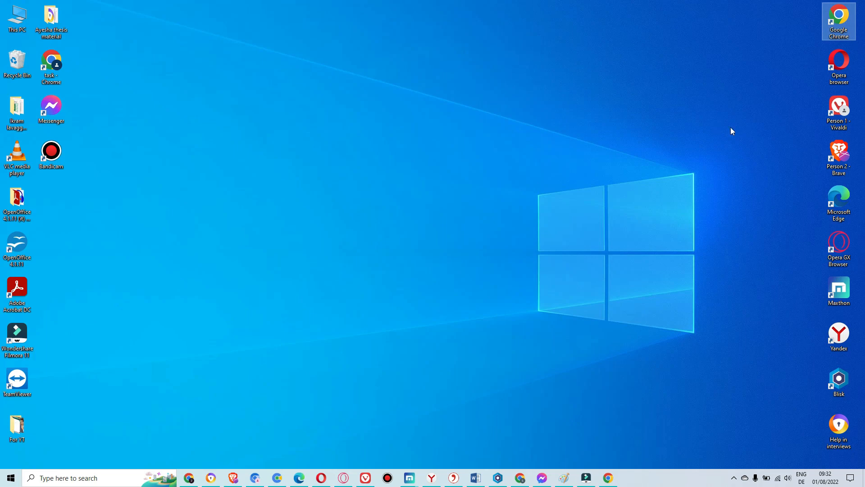
mouse_move(754, 149)
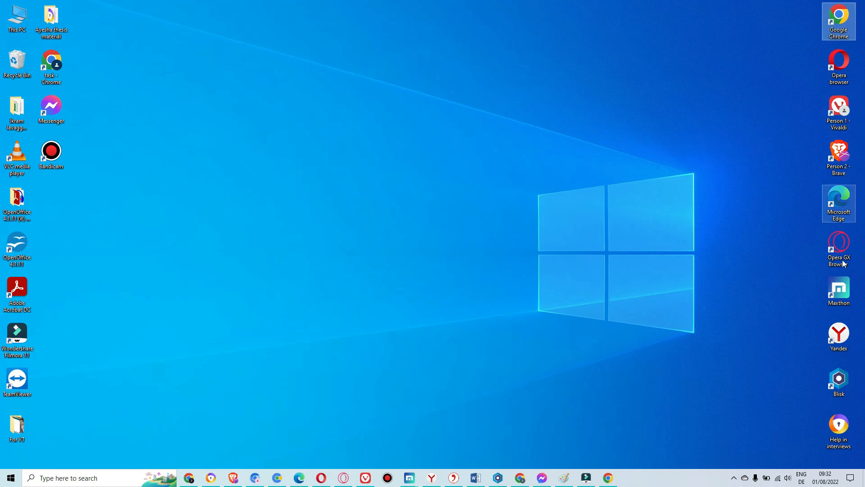
mouse_move(722, 217)
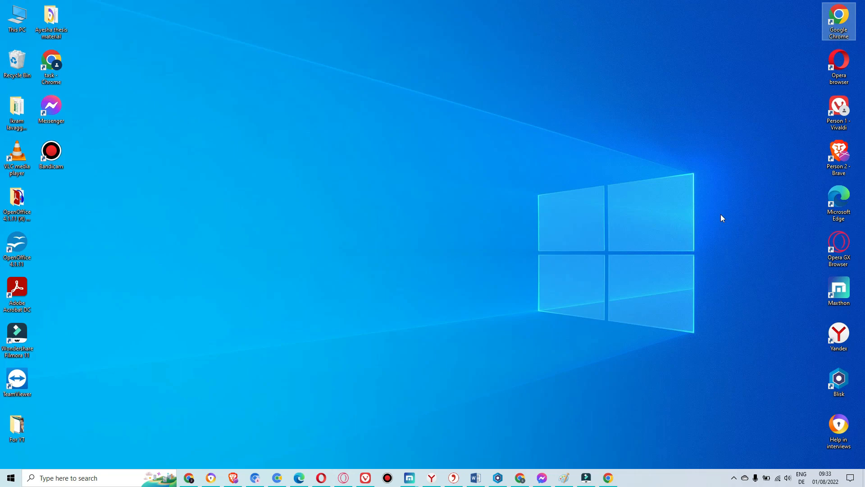
mouse_move(503, 177)
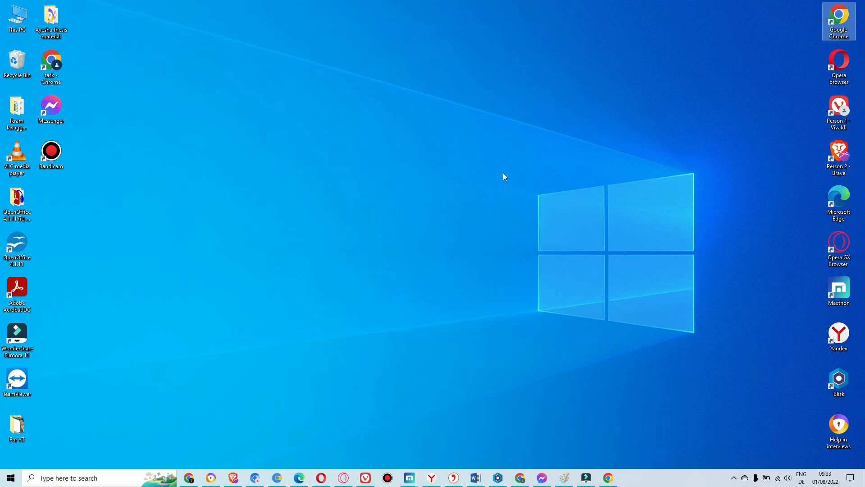
mouse_move(592, 234)
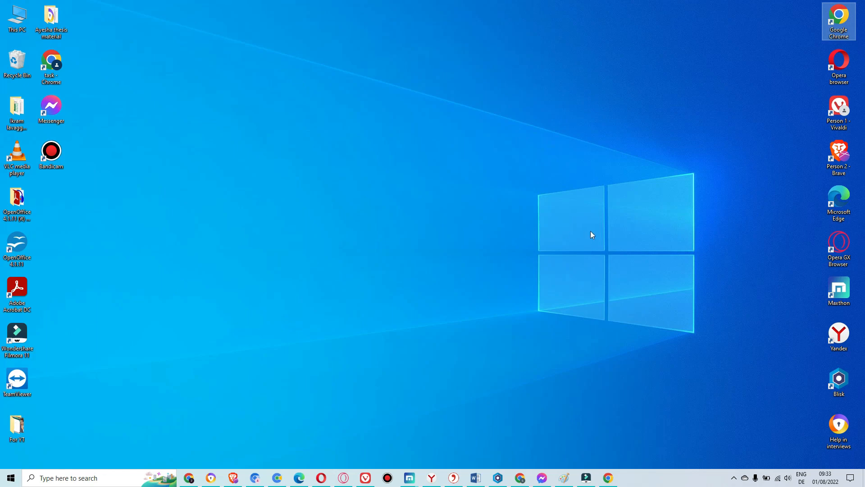
mouse_move(220, 481)
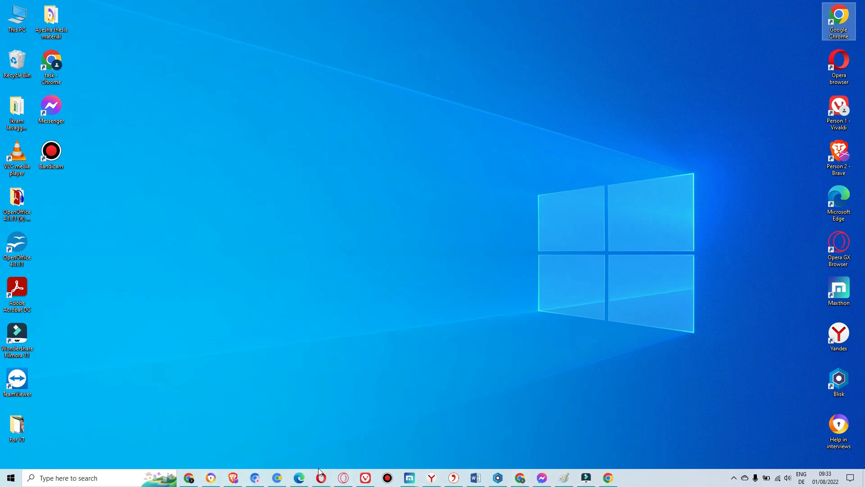
mouse_move(477, 376)
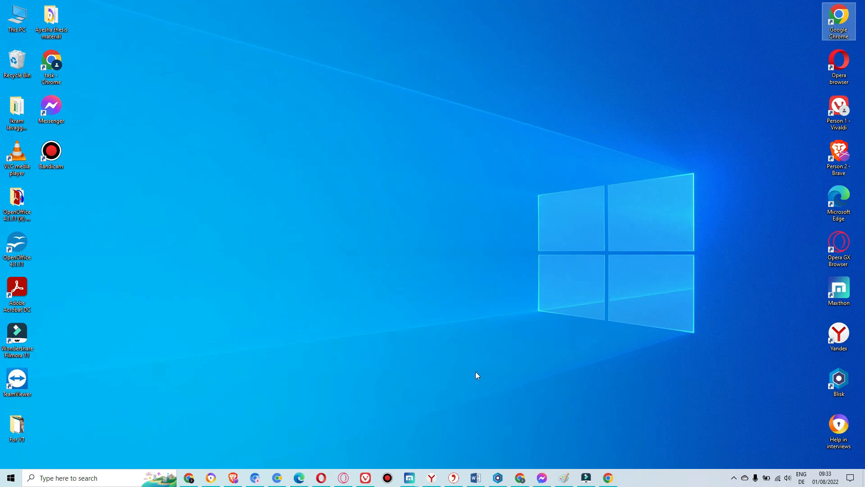